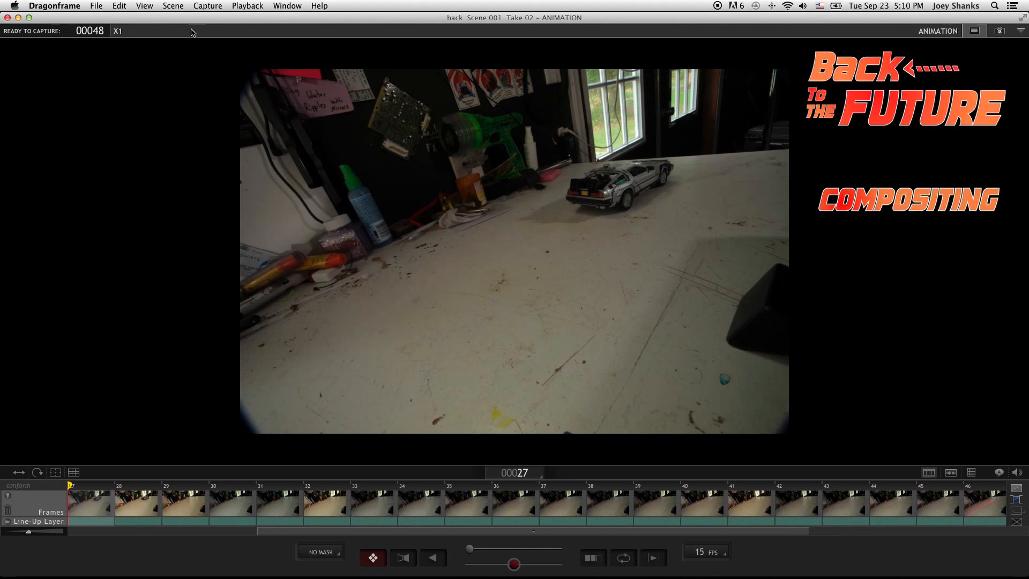
Step: Export the X1 exposure as a 1920x1080 ProRes 422 movie, proceeding to the save location
click(96, 5)
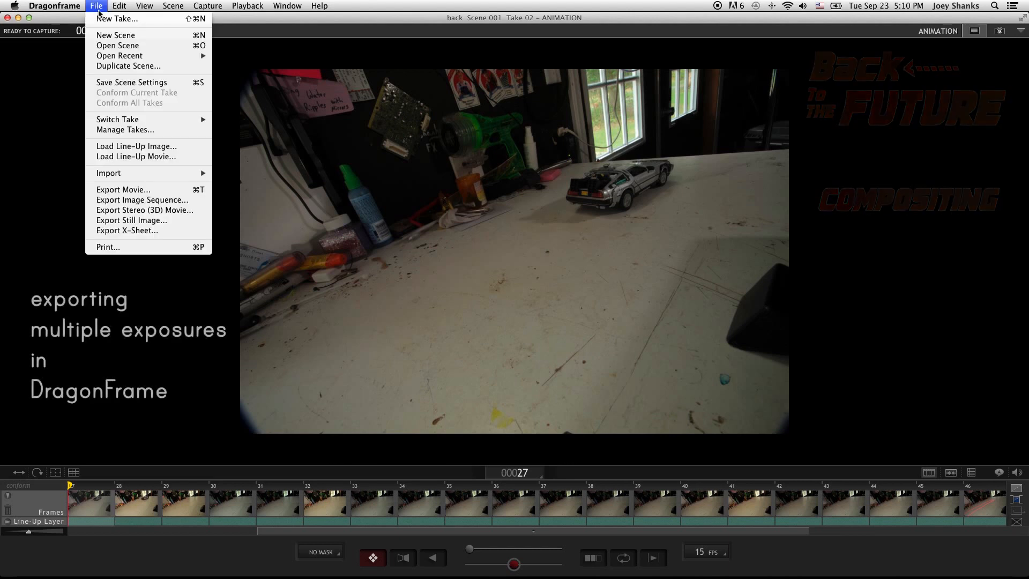
mouse_move(144, 210)
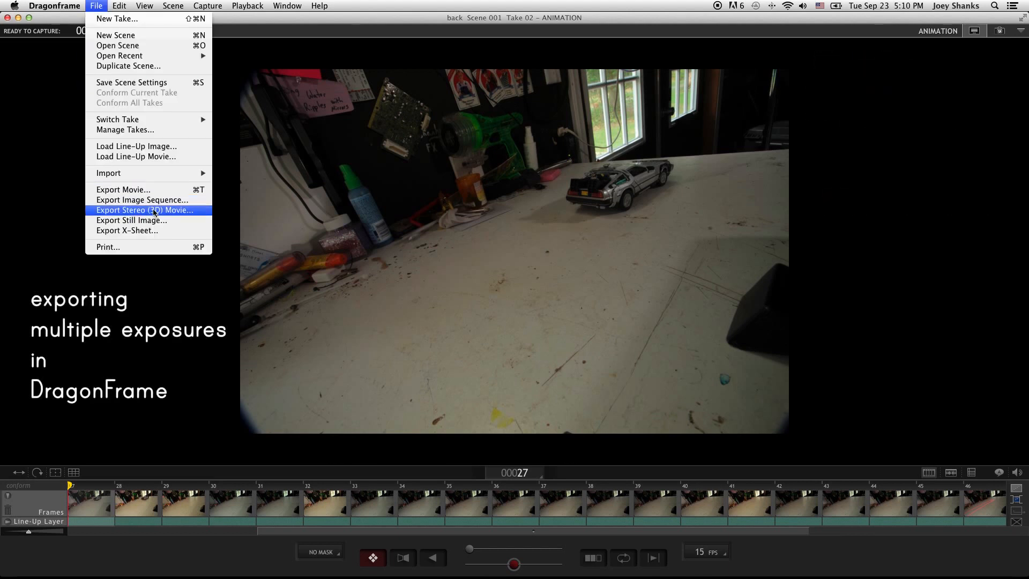
mouse_move(123, 190)
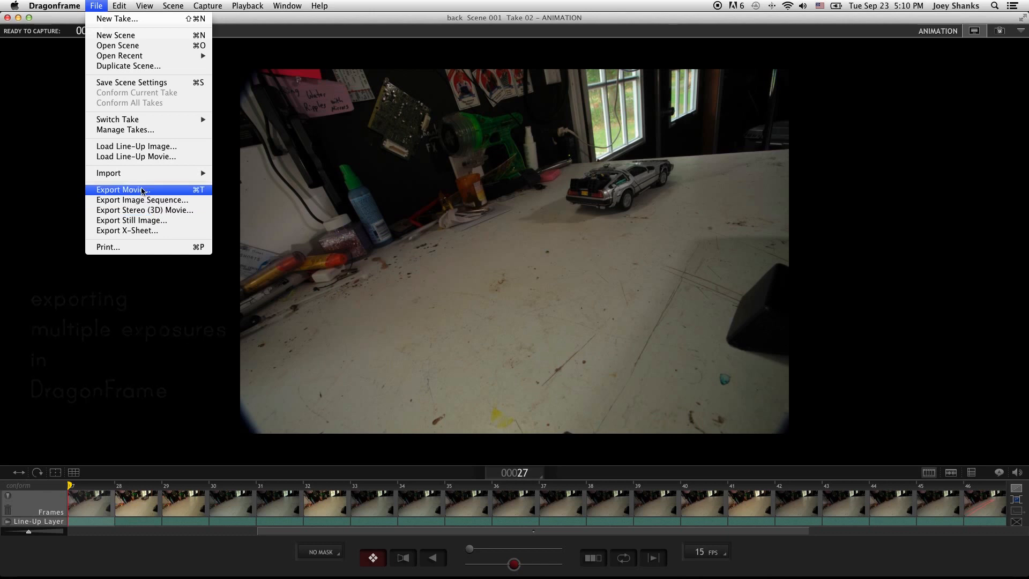
mouse_move(141, 200)
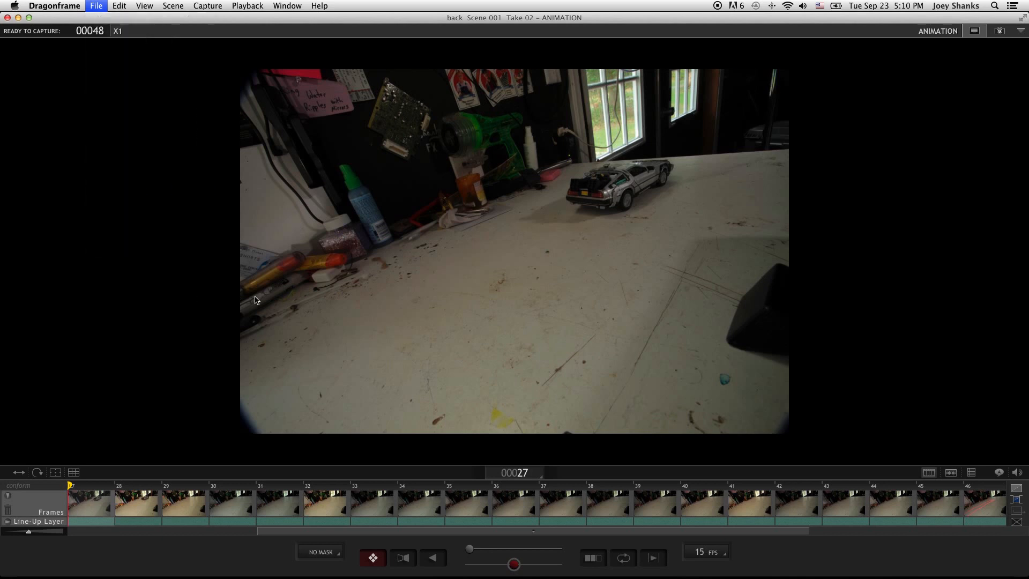
click(96, 5)
text(1080)
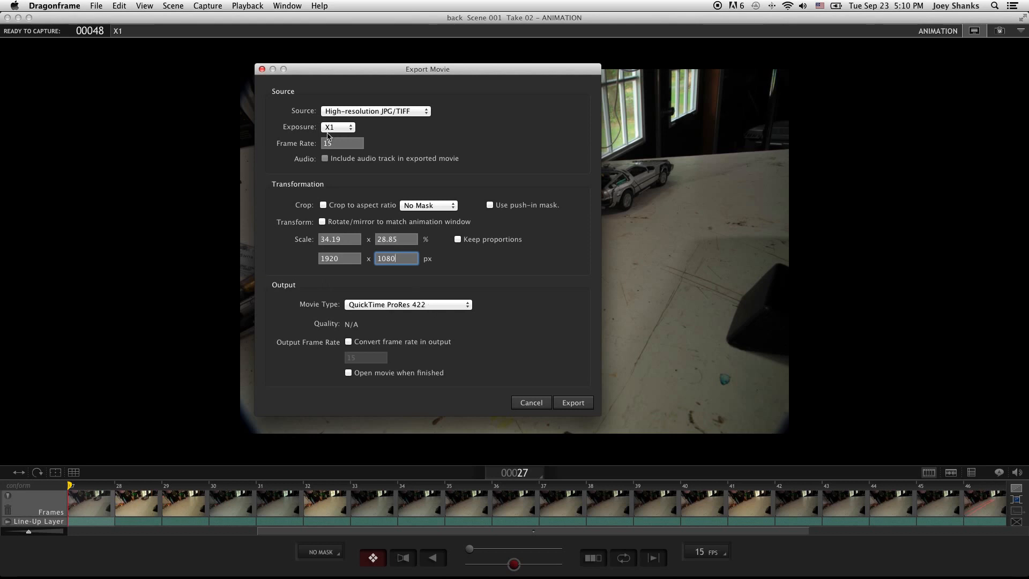
mouse_move(580, 403)
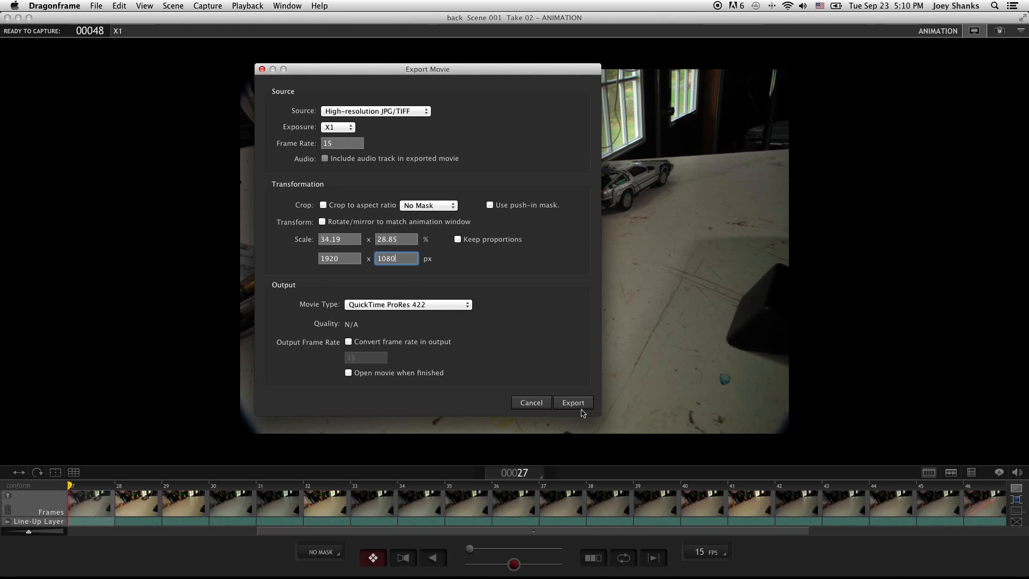
click(572, 403)
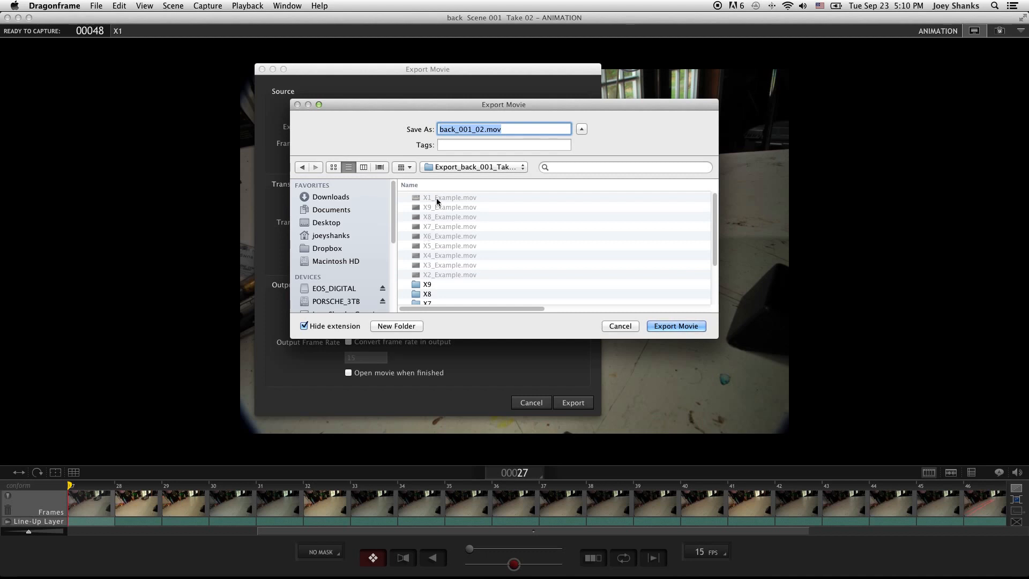
mouse_move(425, 204)
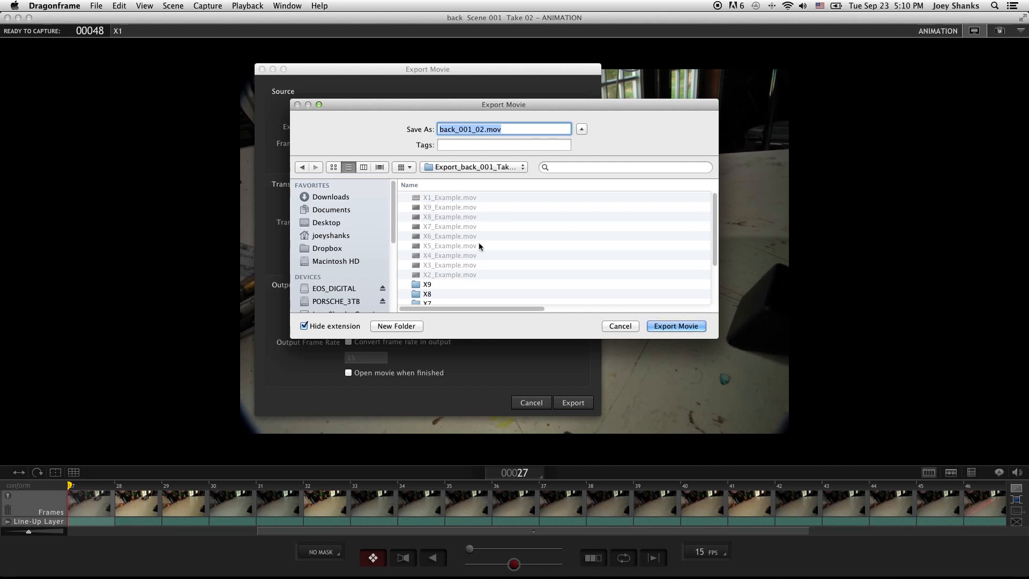
Step: Cancel the first save dialog and export again with exposure X2 selected
click(619, 326)
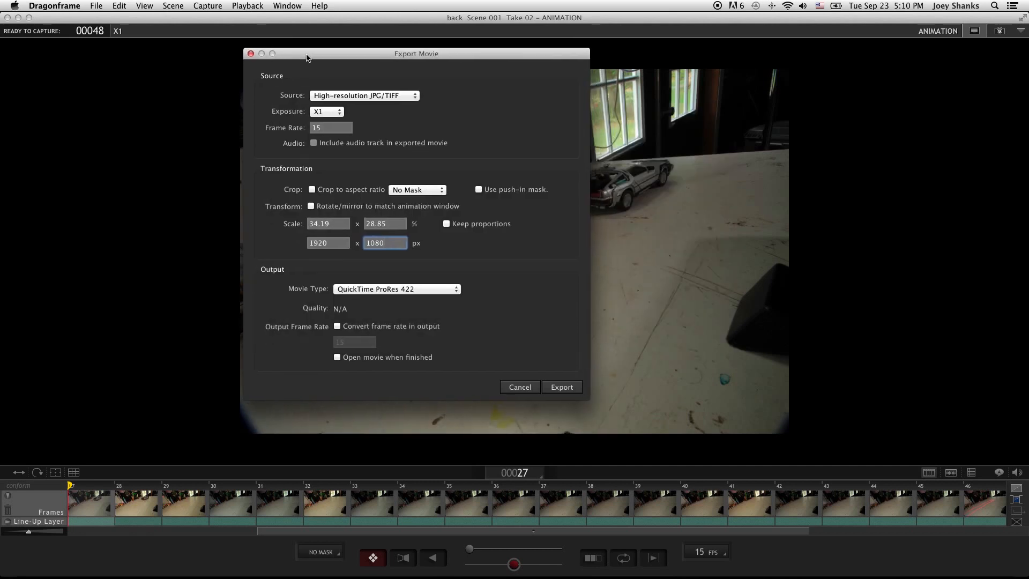
click(326, 111)
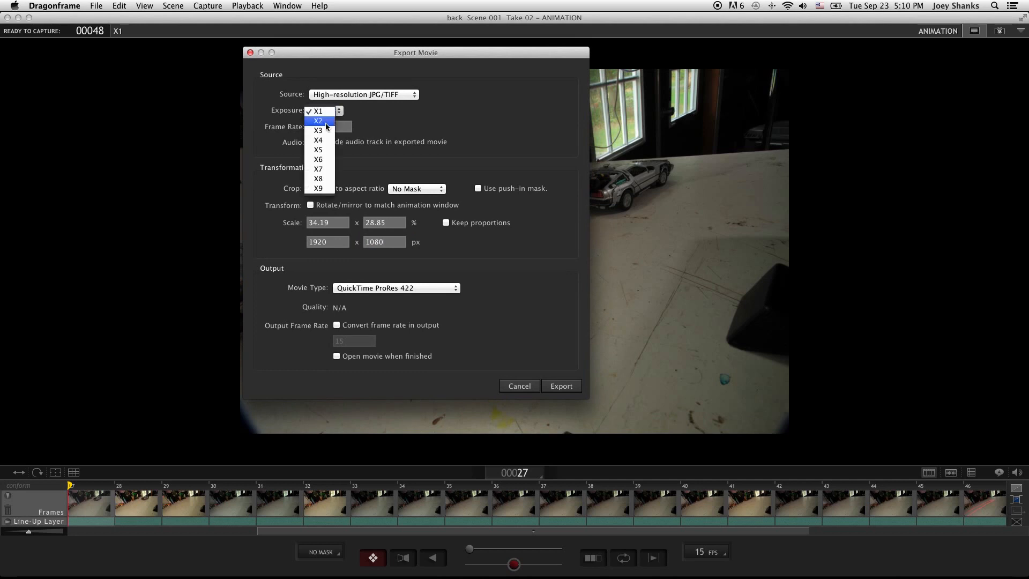
click(318, 120)
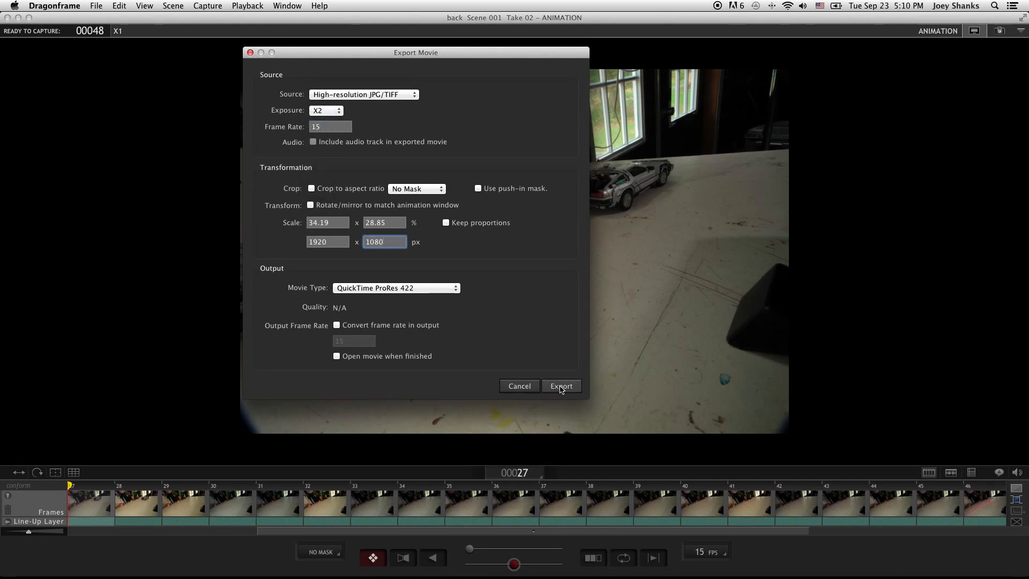
click(561, 386)
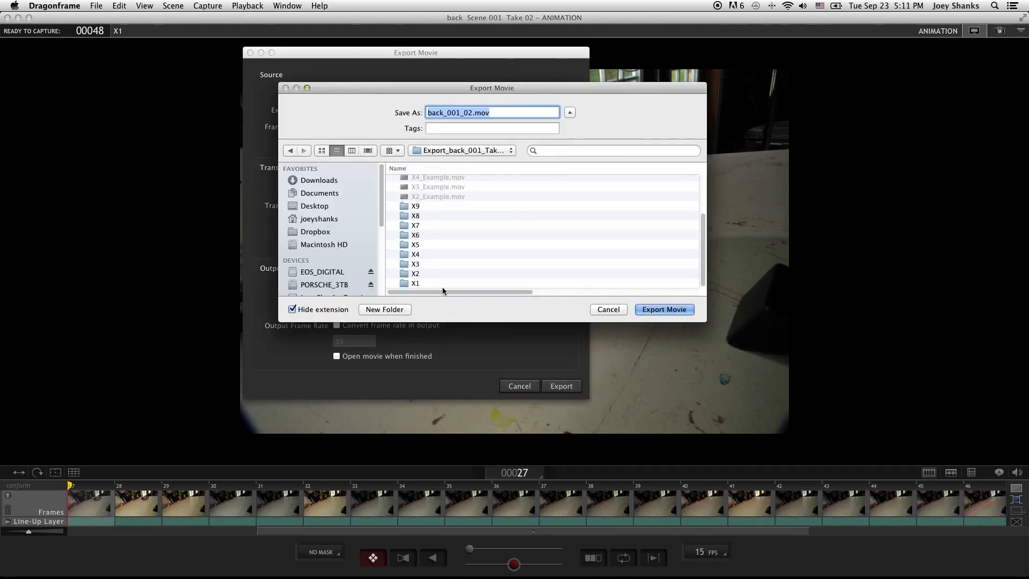
scroll(up, 3)
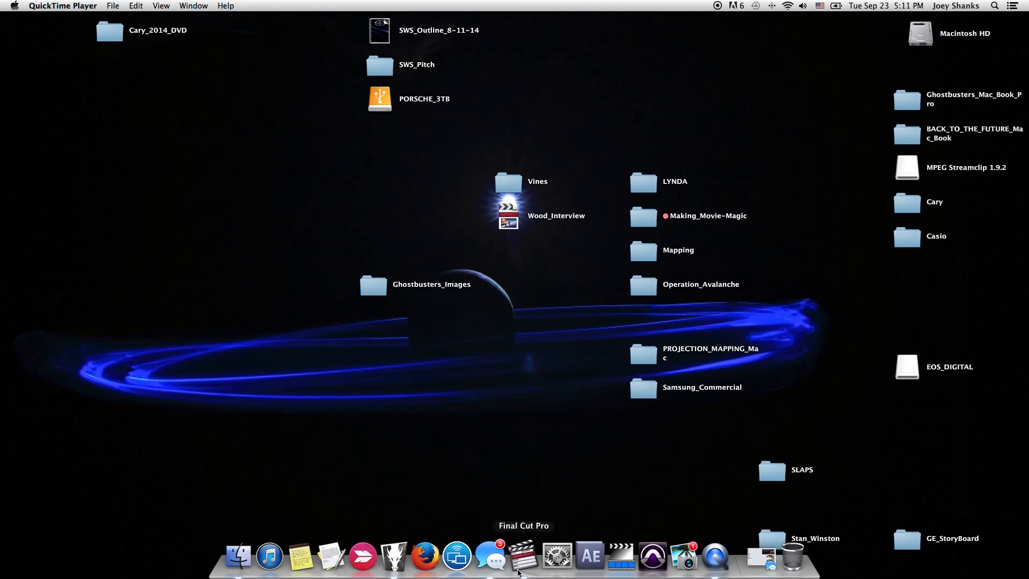
Step: Launch Final Cut Pro and stack X1_Example–X9_Example on tracks V1–V9 of Example_1
click(523, 557)
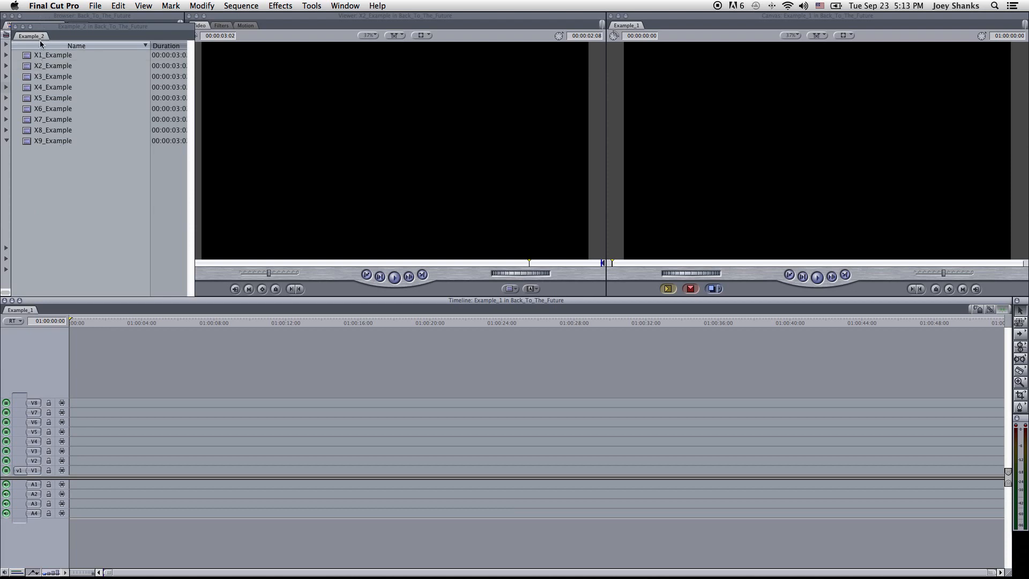
click(52, 54)
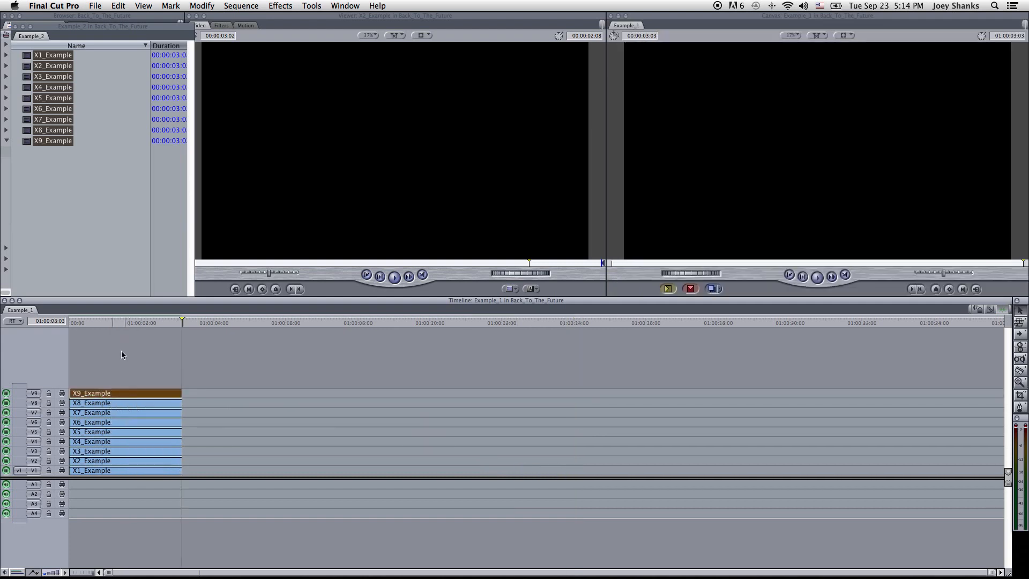
Step: Move the playhead to about one second and trim the starts of the X9, X8 and X7 clips
click(88, 322)
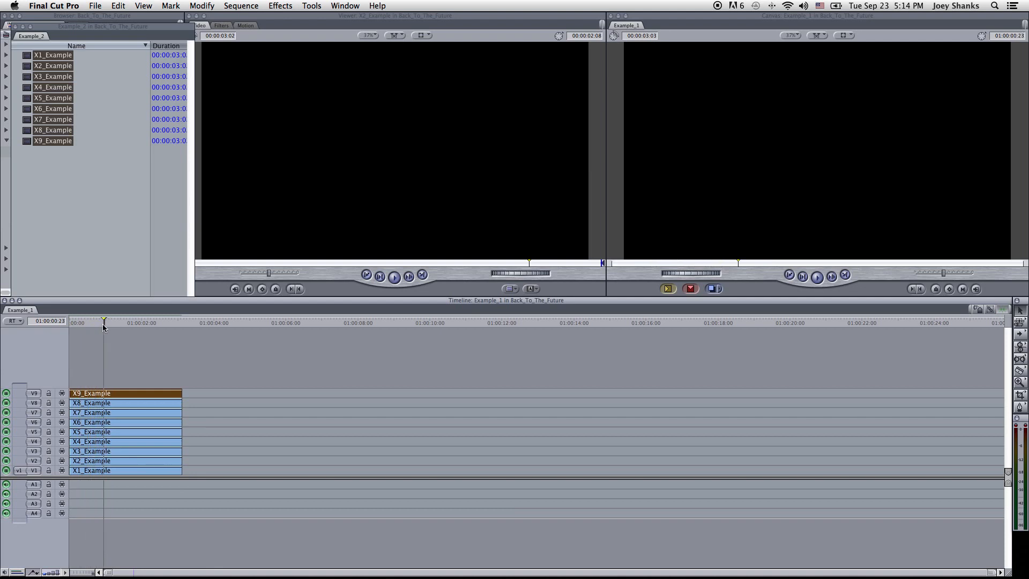
click(141, 322)
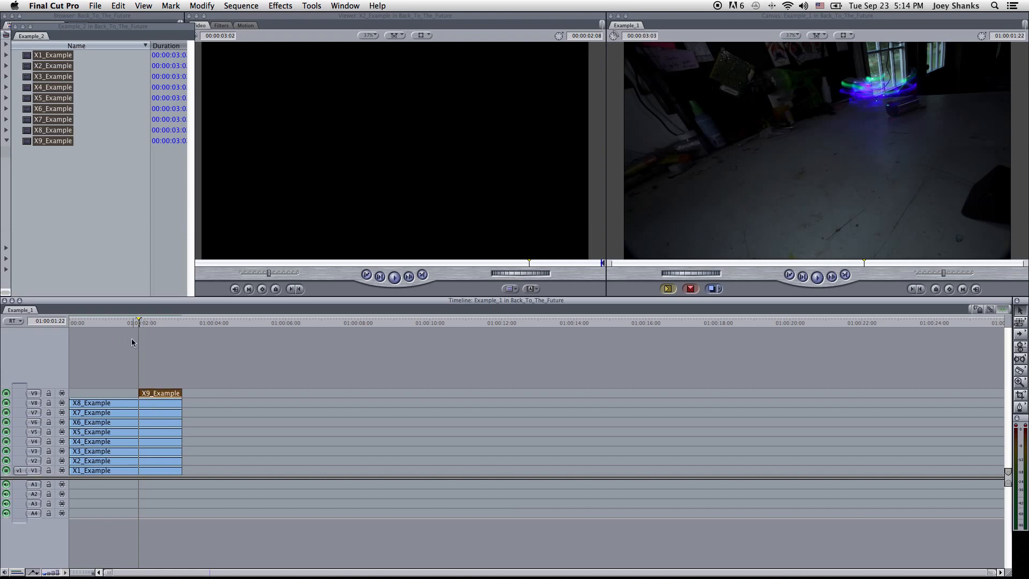
click(125, 322)
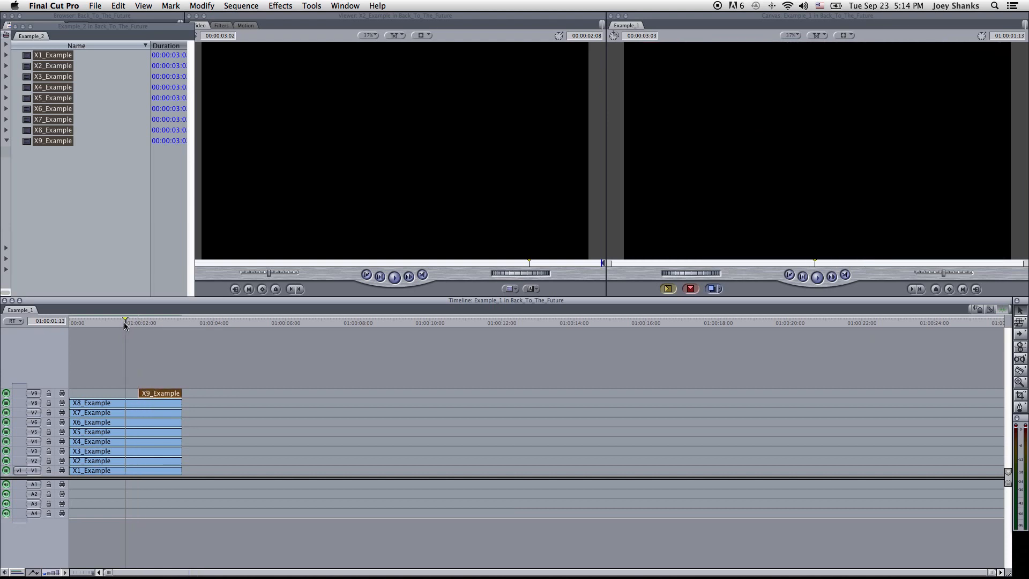
click(137, 322)
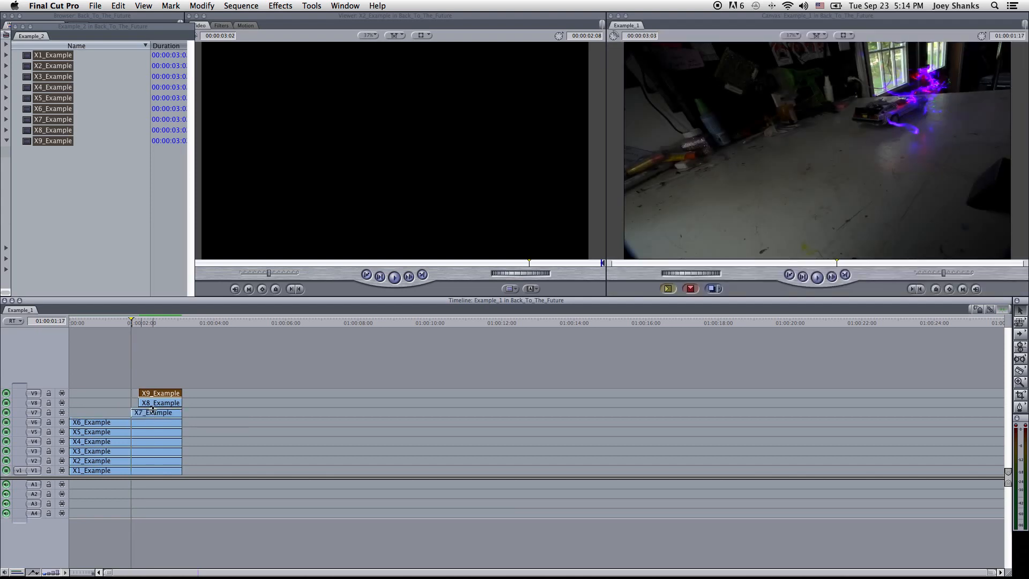
right_click(149, 403)
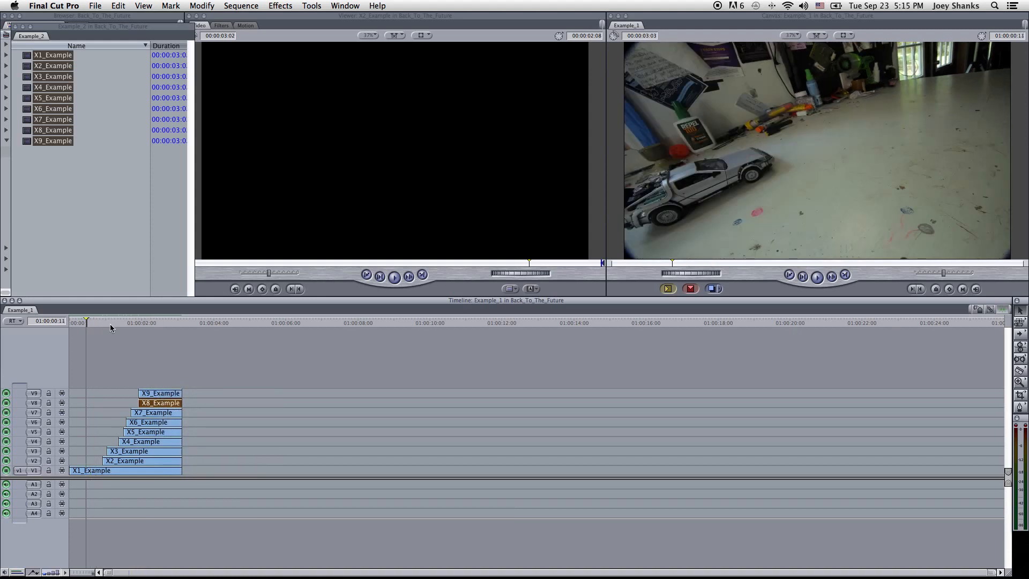
click(113, 322)
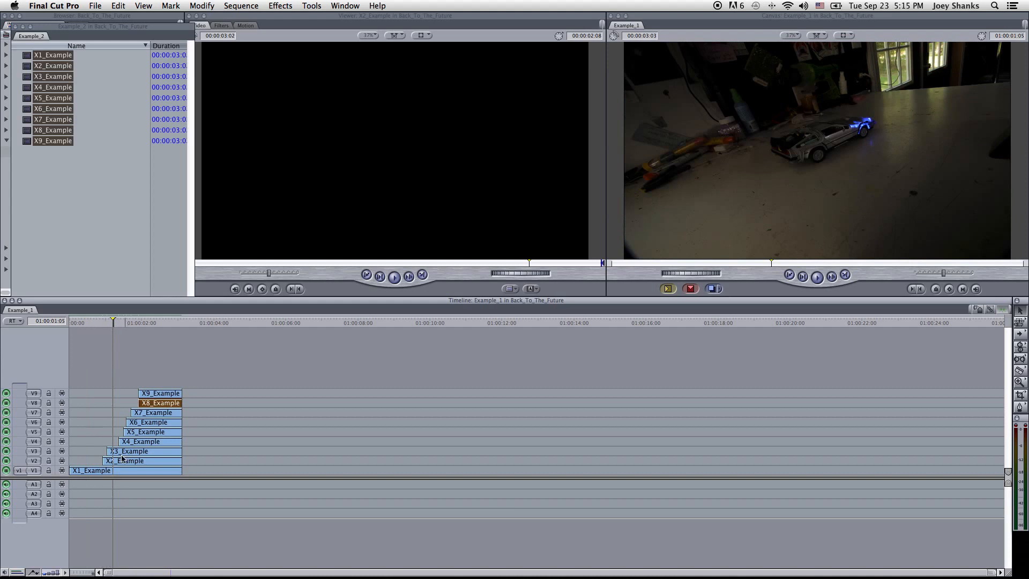
right_click(125, 460)
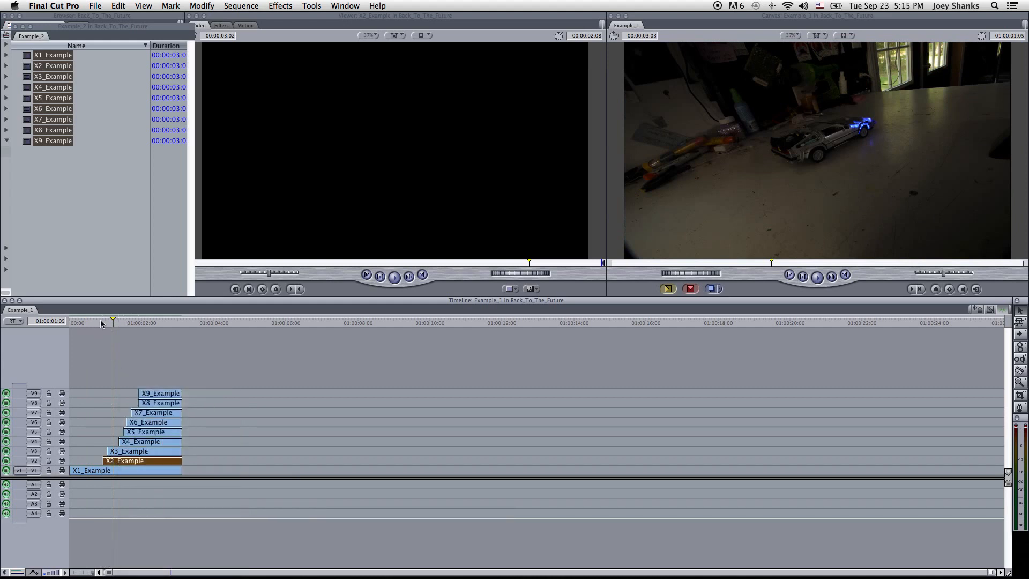
click(104, 322)
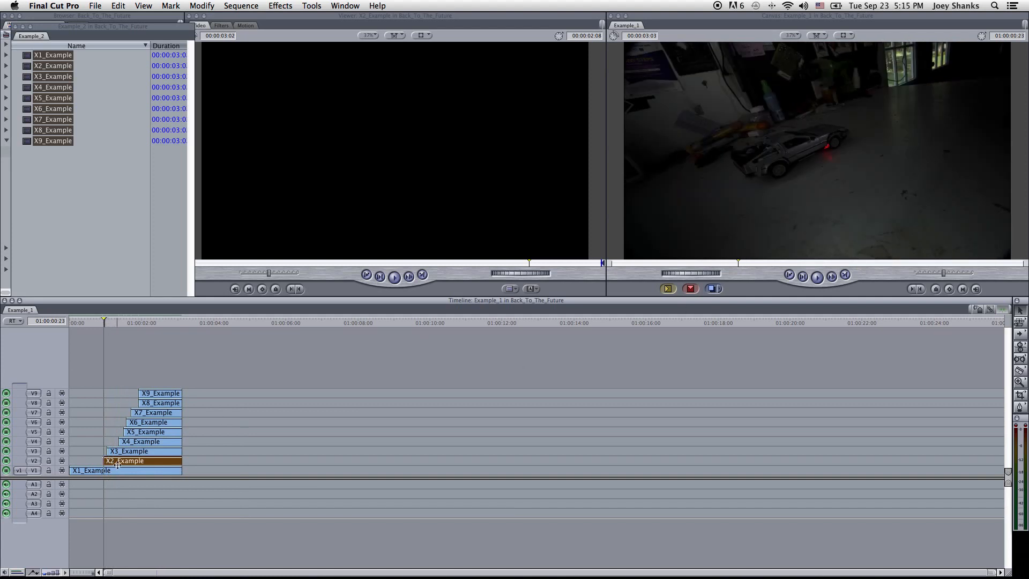
right_click(124, 461)
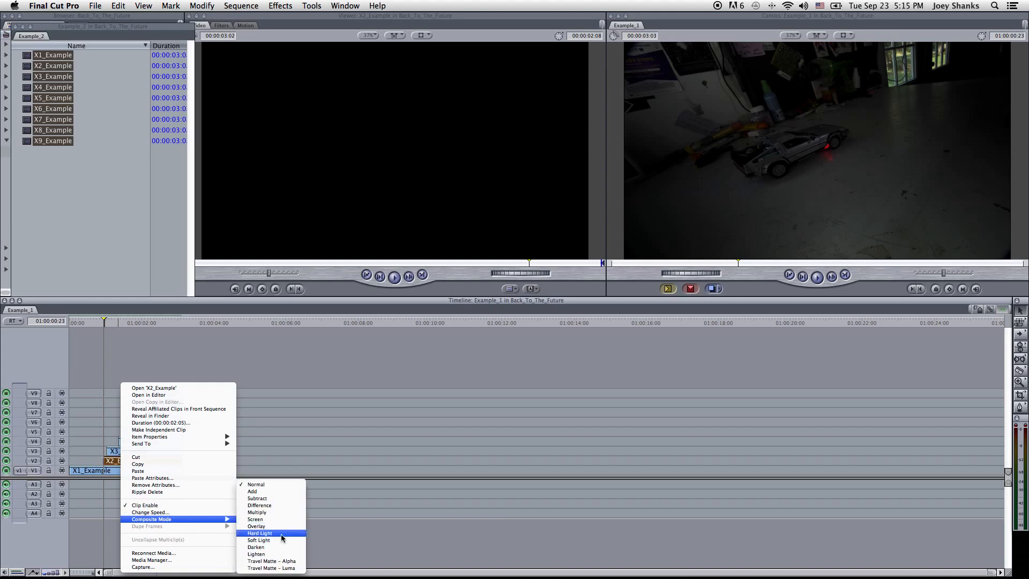
click(259, 533)
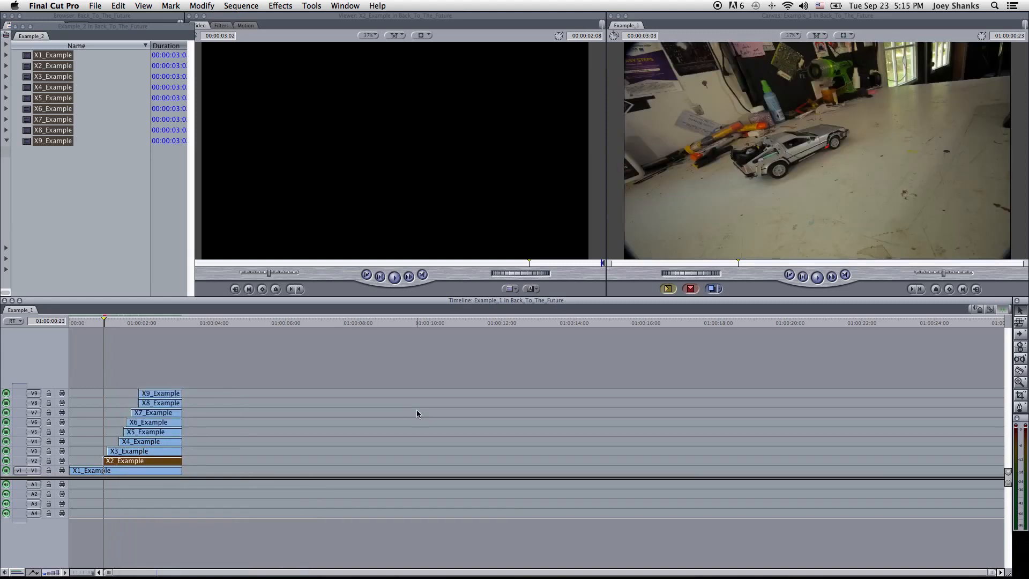
click(92, 470)
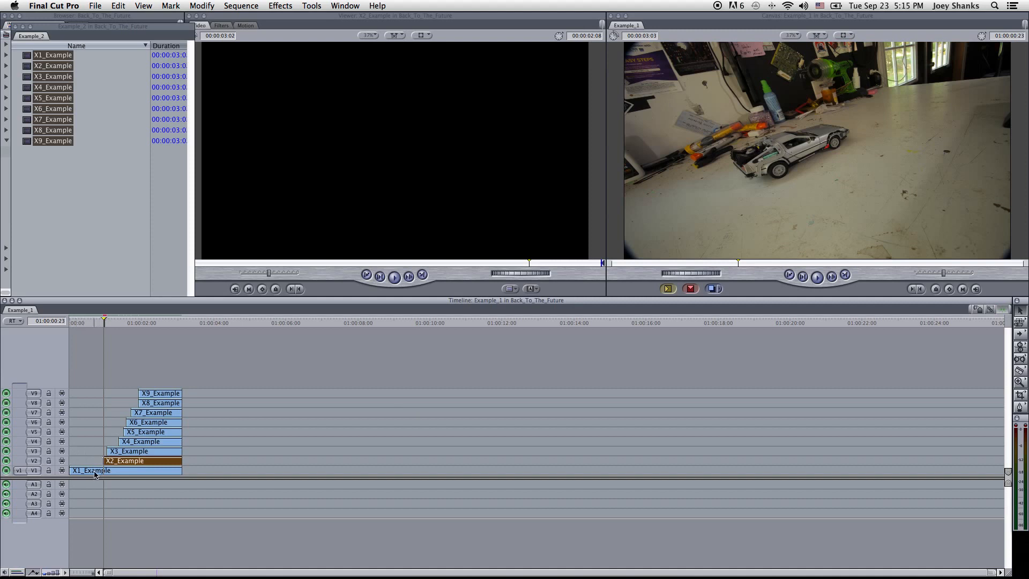
mouse_move(827, 148)
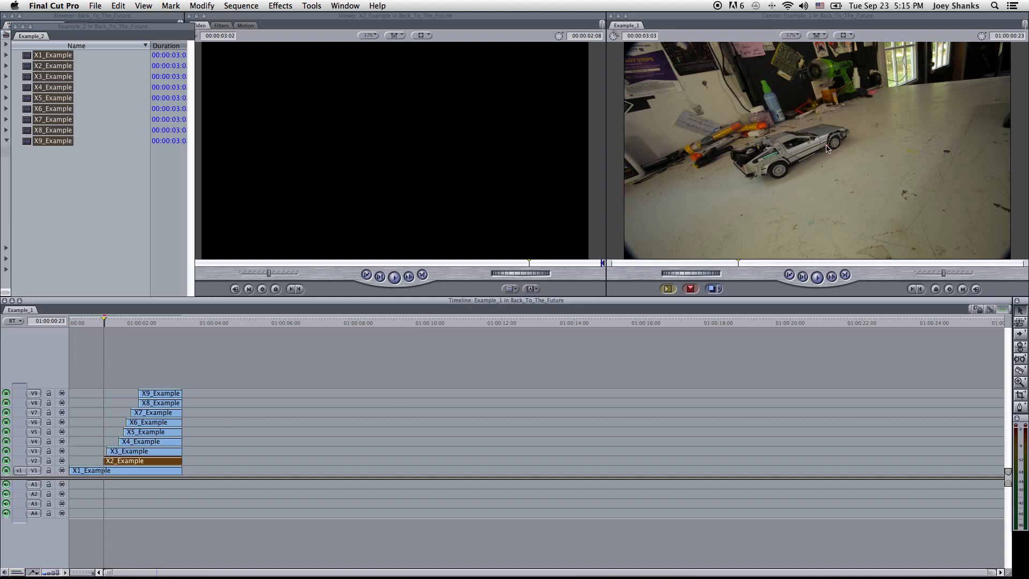
mouse_move(220, 384)
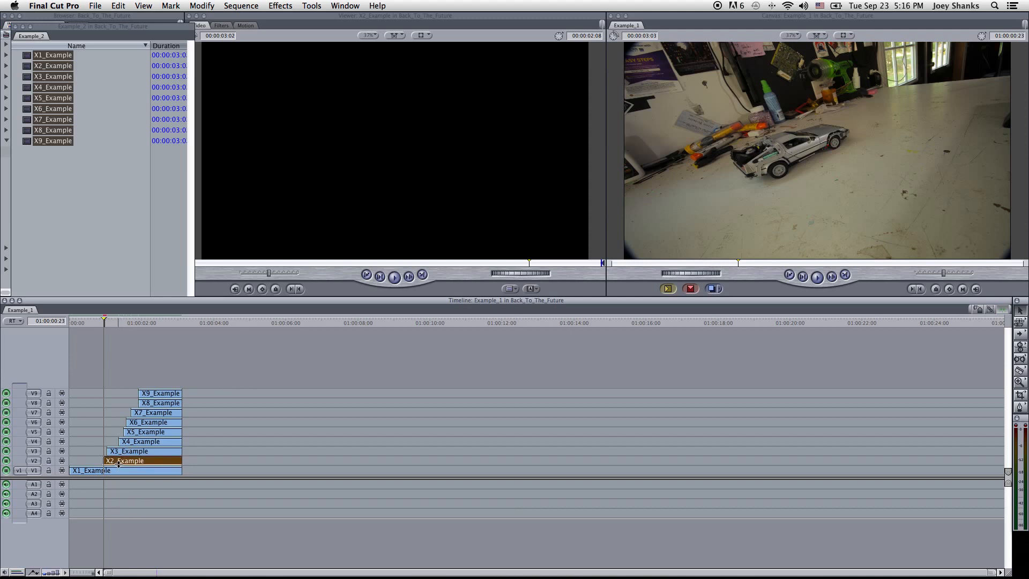
click(113, 322)
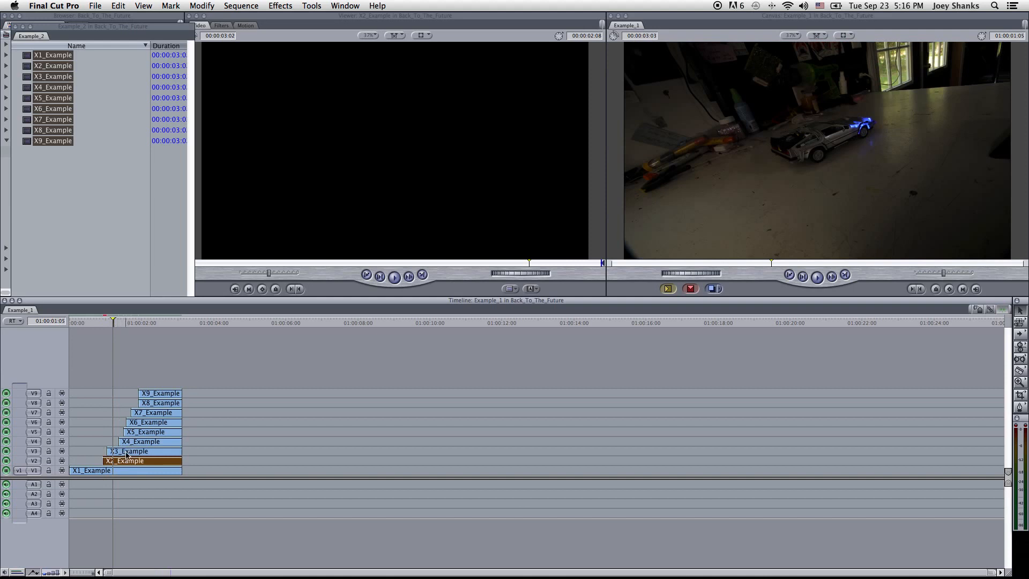
right_click(125, 450)
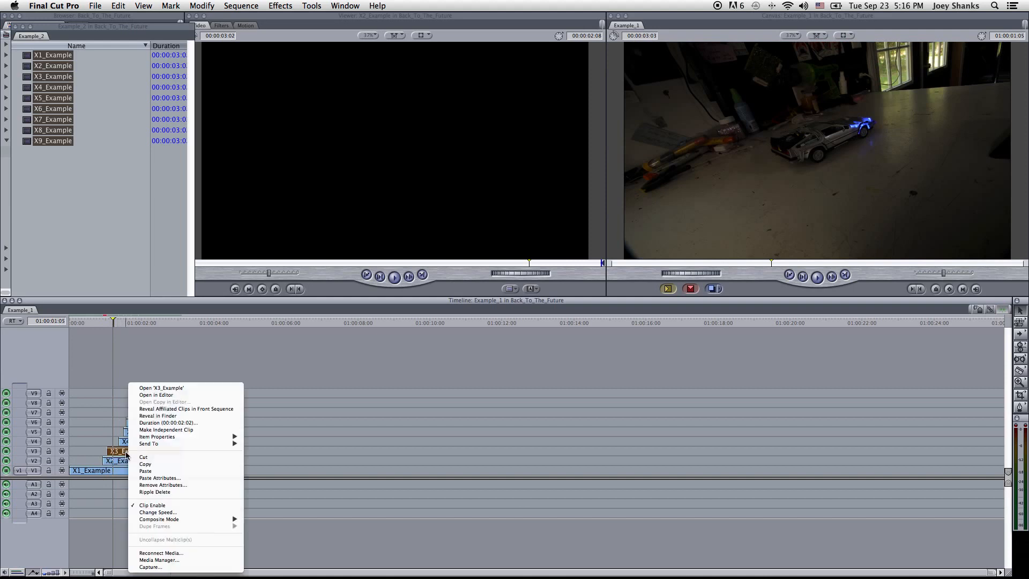
mouse_move(159, 520)
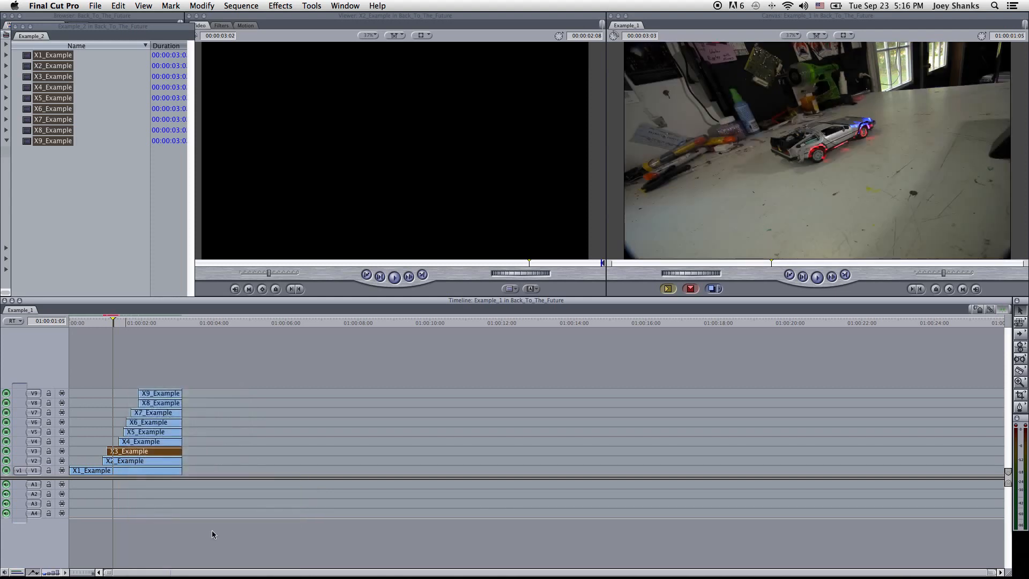
click(123, 319)
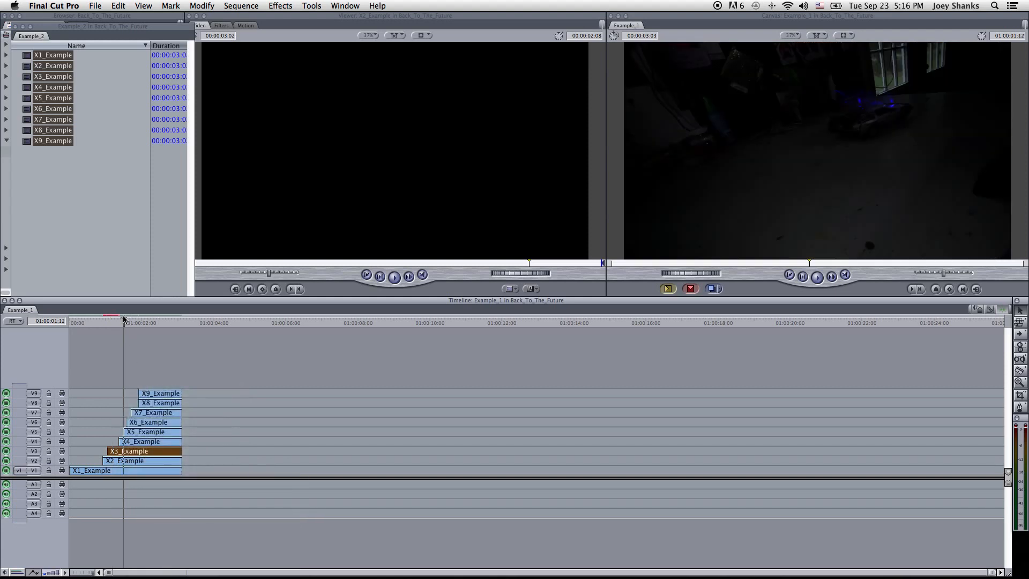
click(139, 441)
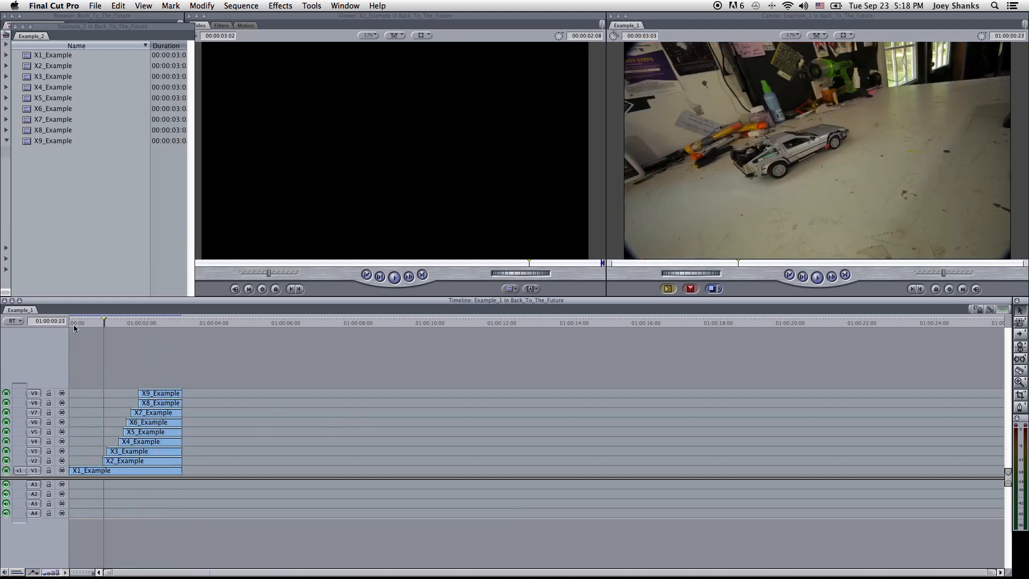
Step: Place DELOREAN_1st_Wave_4X on V3 and move the playhead just past it
click(84, 322)
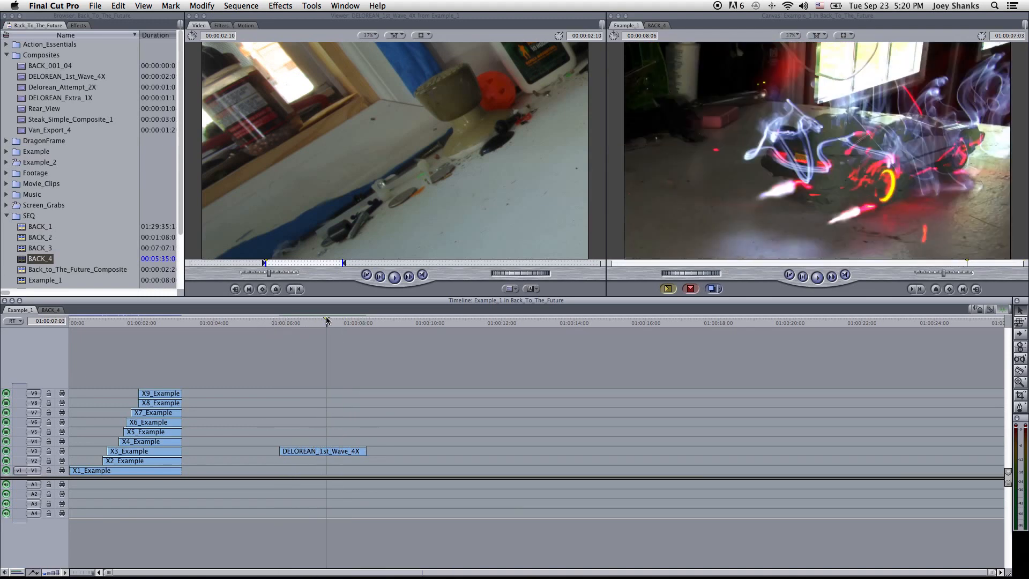
click(388, 322)
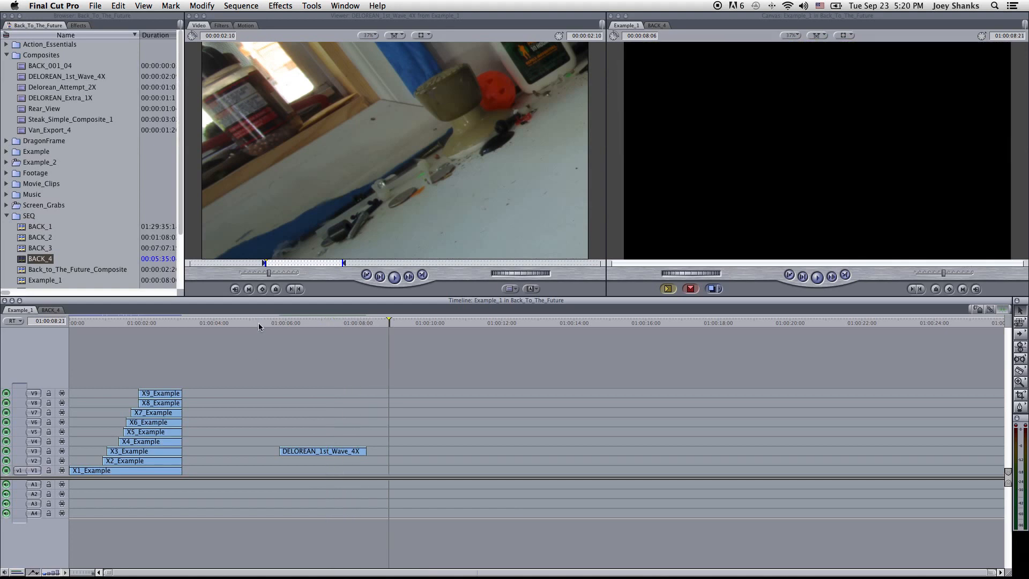
Step: Add Van_Export_4 to V3 after the DeLorean clip and scrub through its frames
click(317, 322)
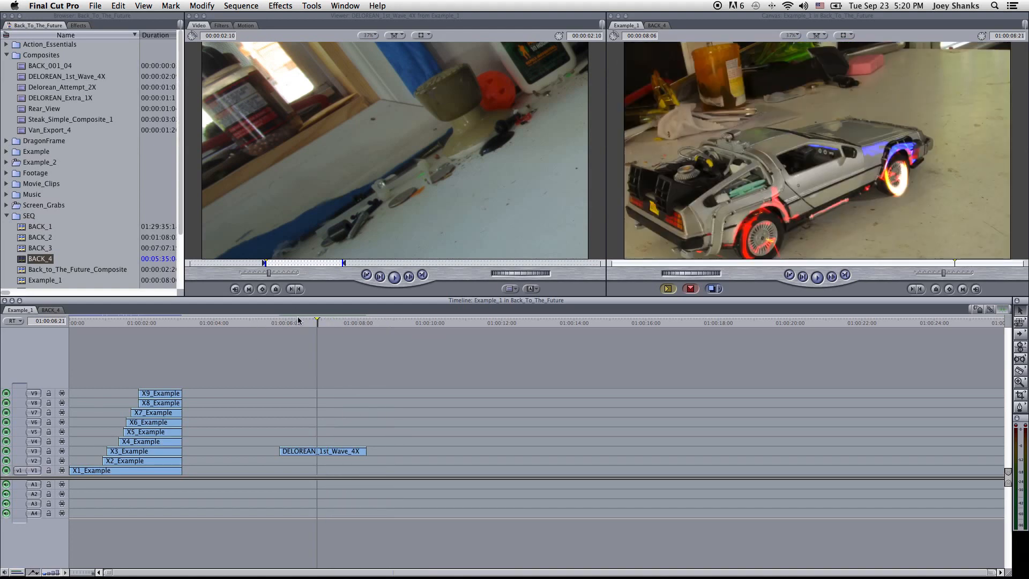
click(261, 322)
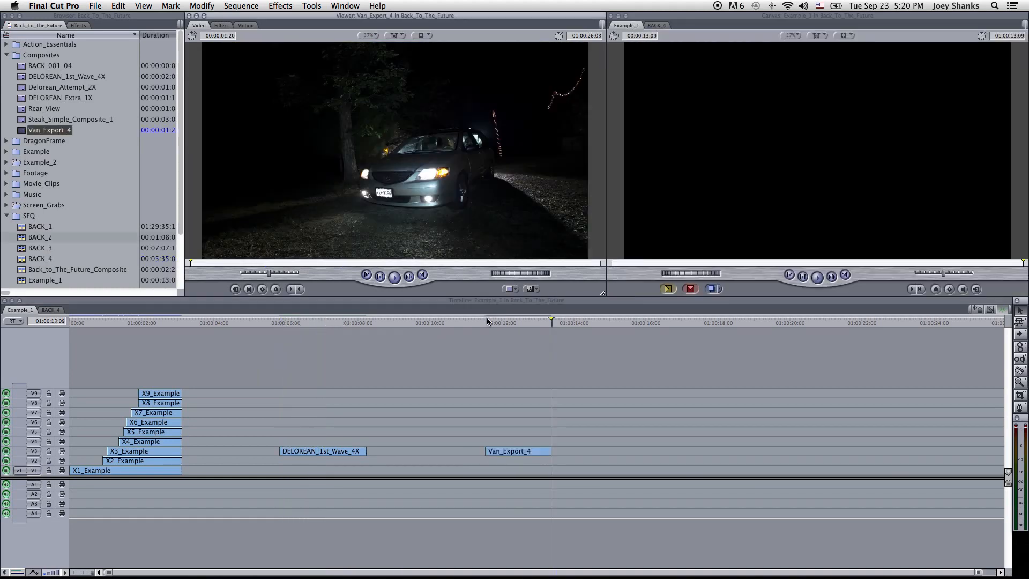
click(471, 323)
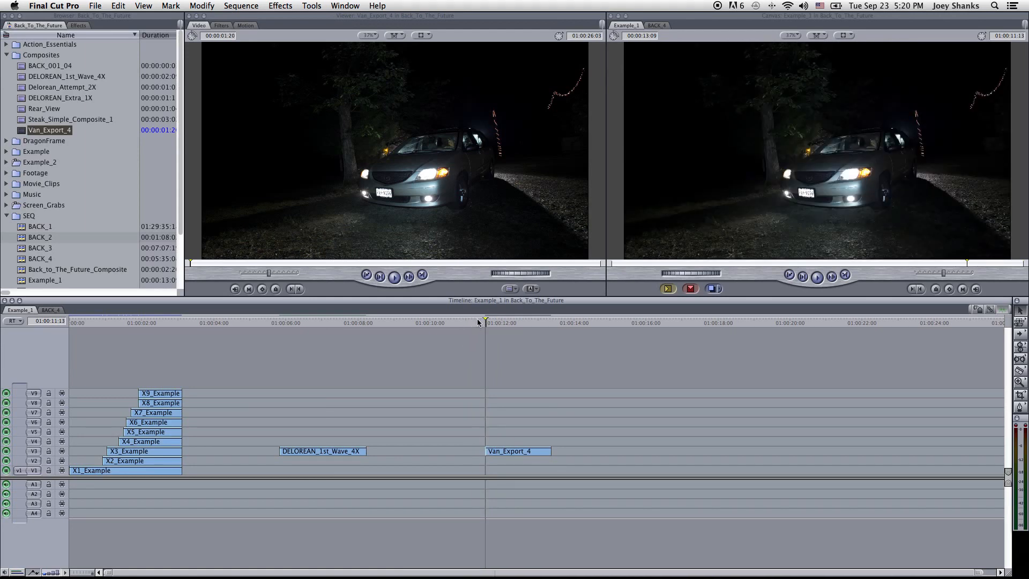
click(477, 322)
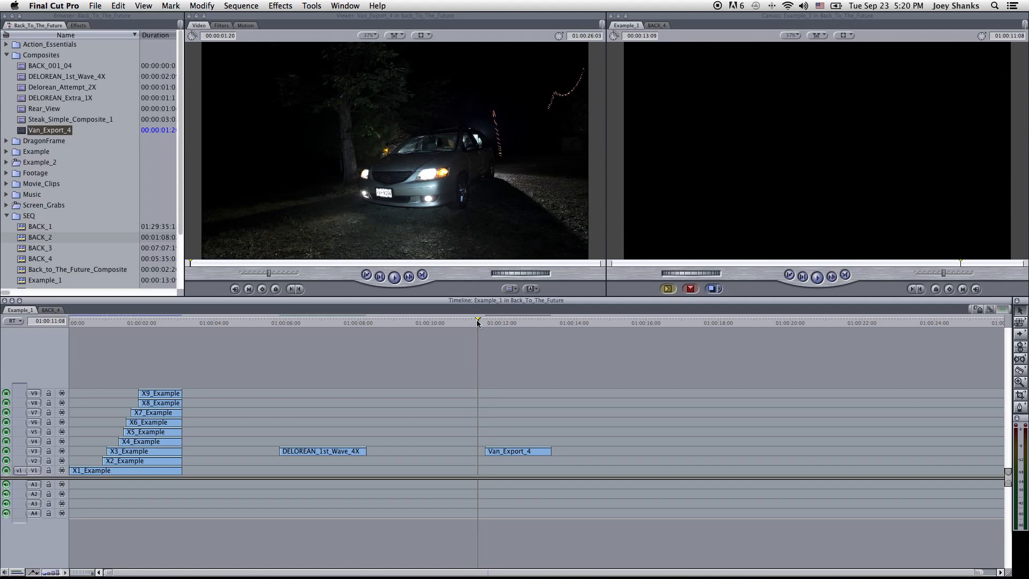
click(463, 322)
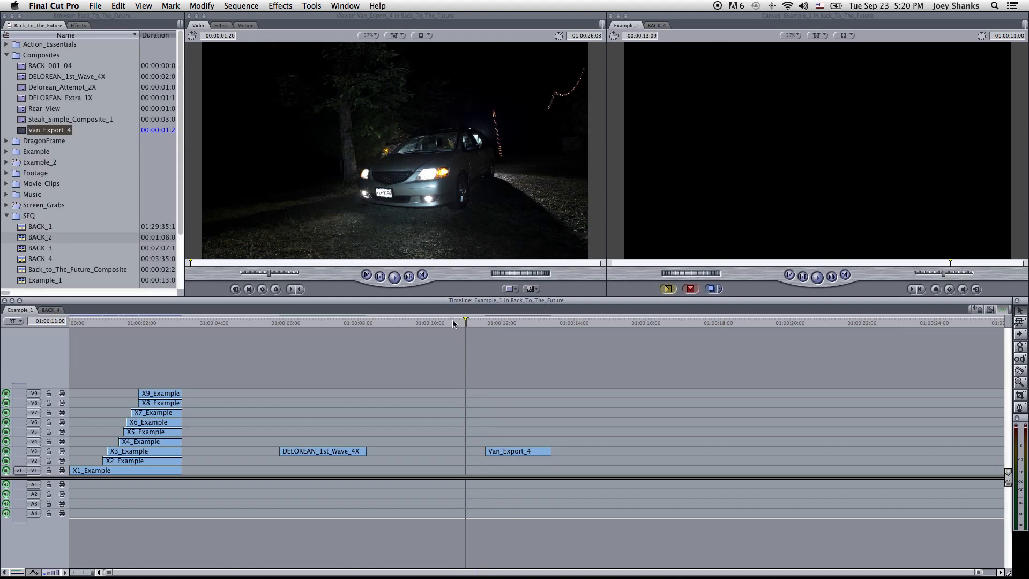
click(471, 322)
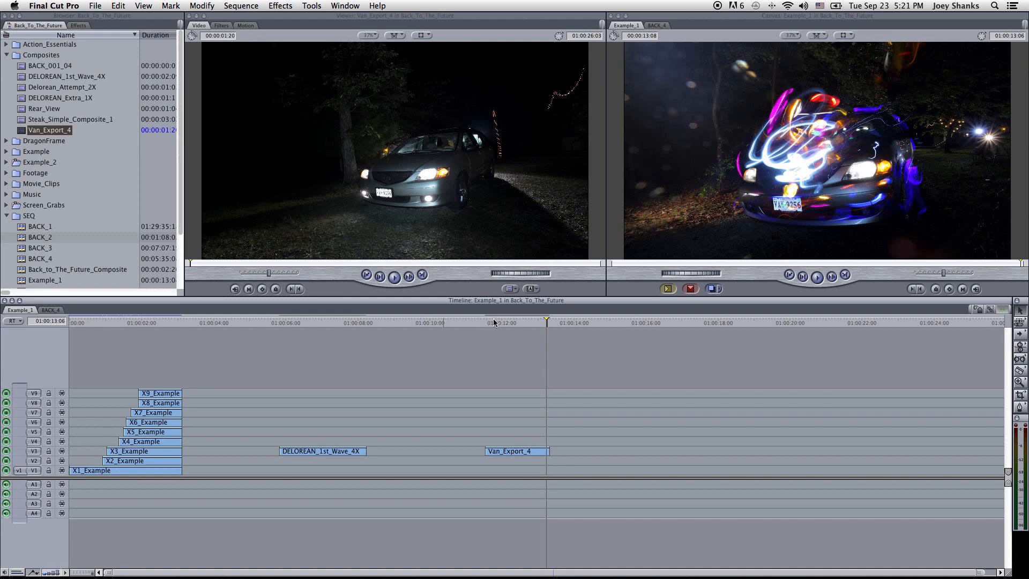
mouse_move(495, 324)
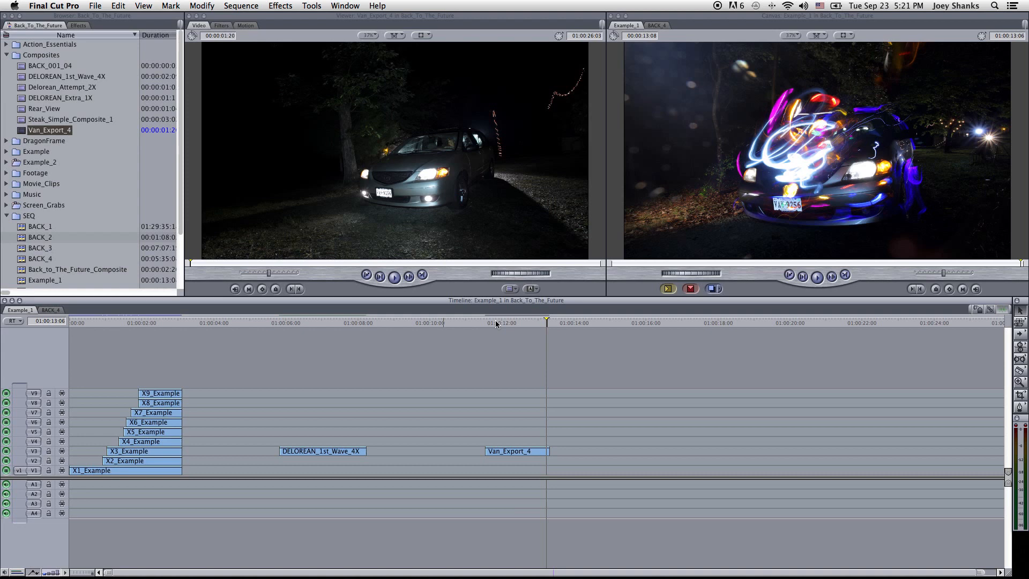
click(486, 322)
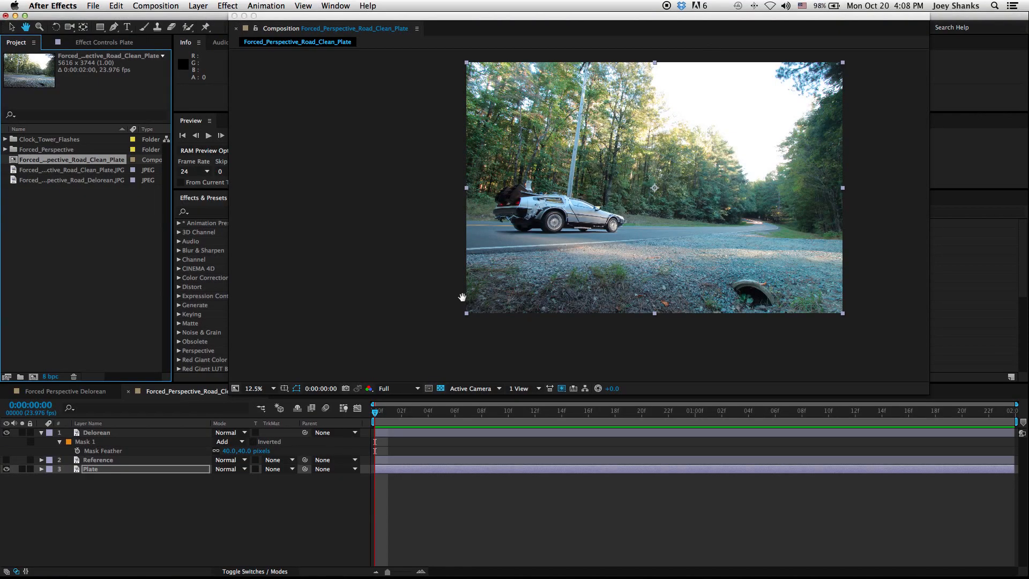
mouse_move(463, 309)
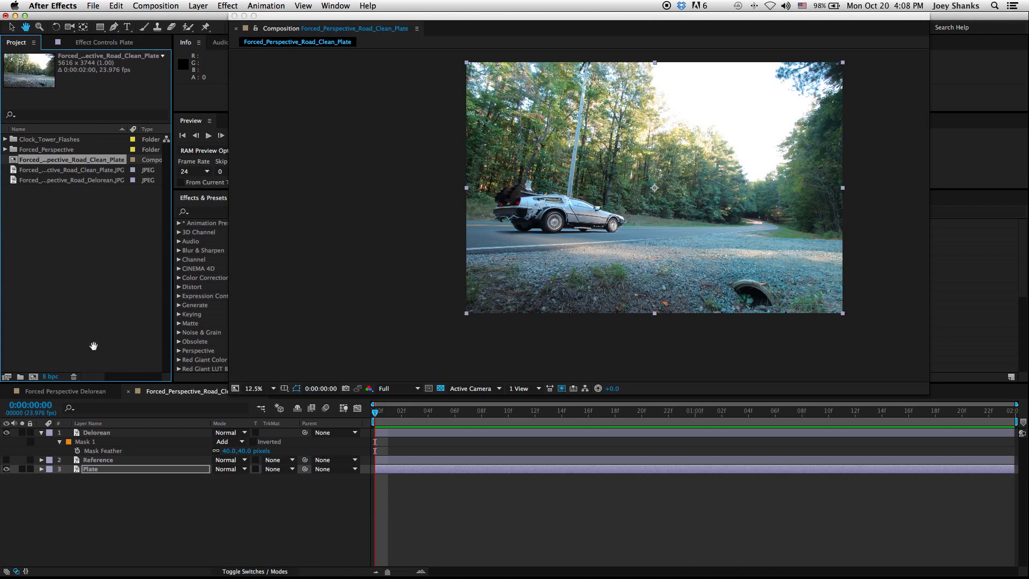
click(97, 432)
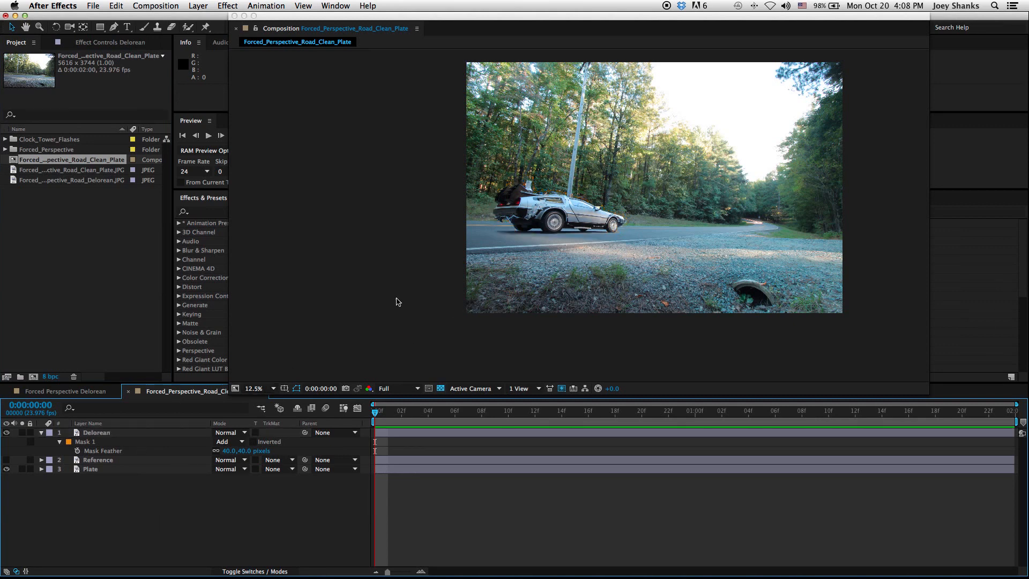
mouse_move(552, 273)
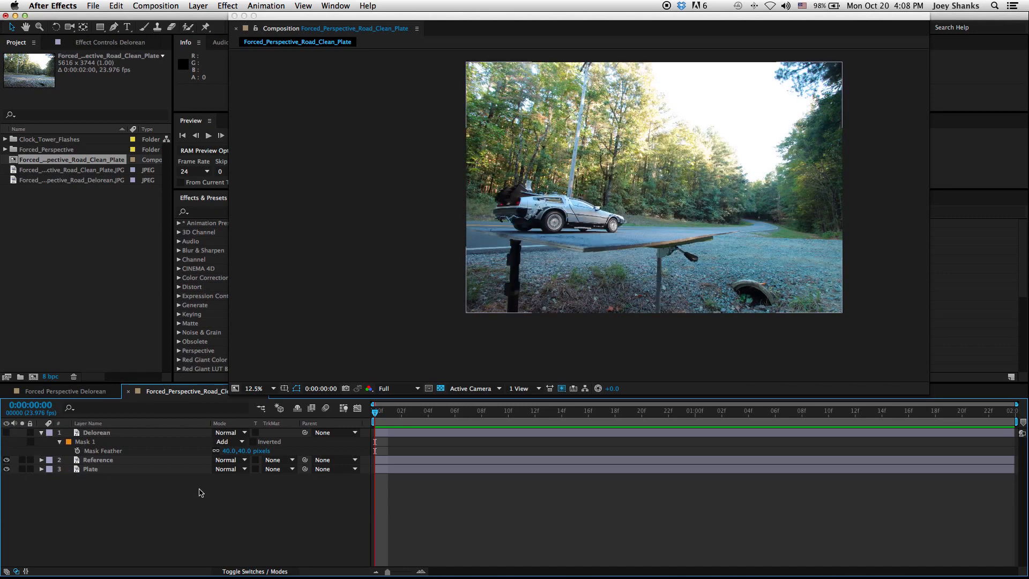
mouse_move(622, 248)
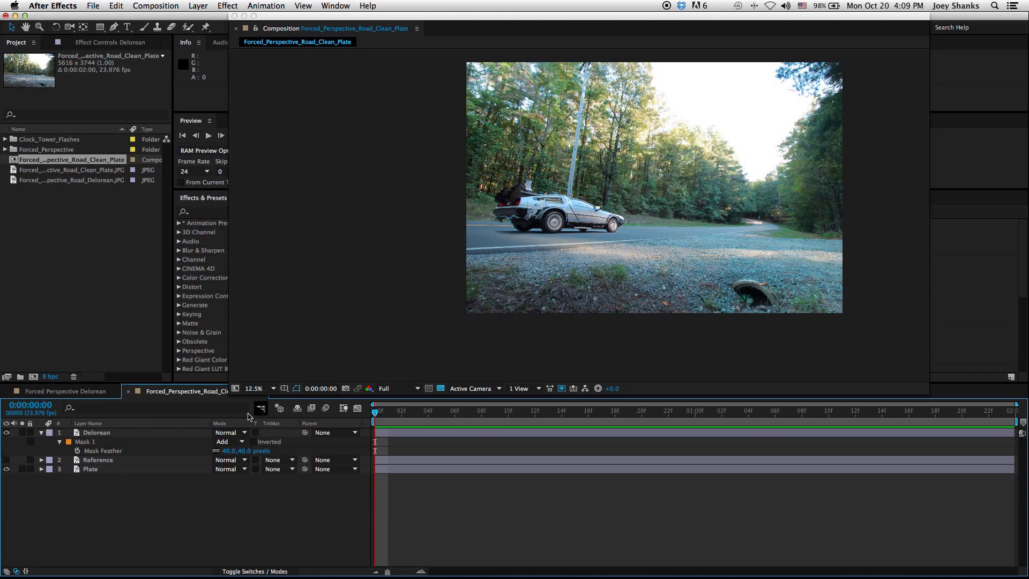
mouse_move(397, 286)
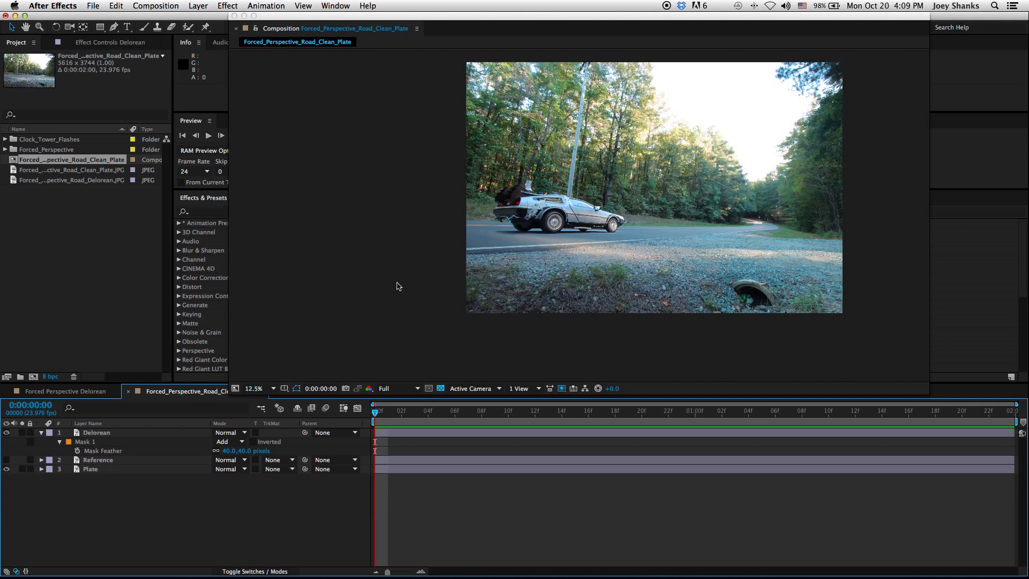
mouse_move(210, 334)
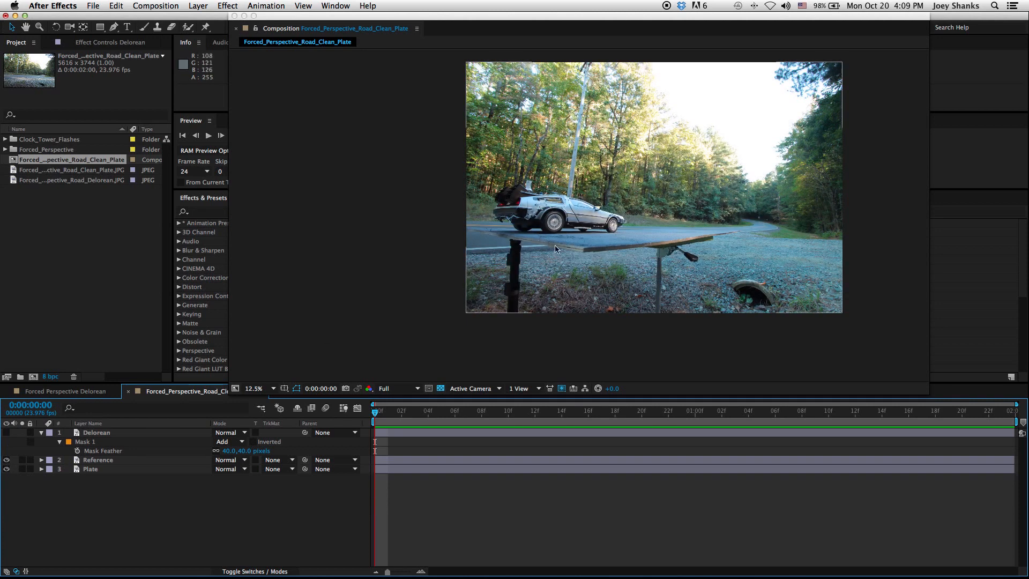
mouse_move(534, 260)
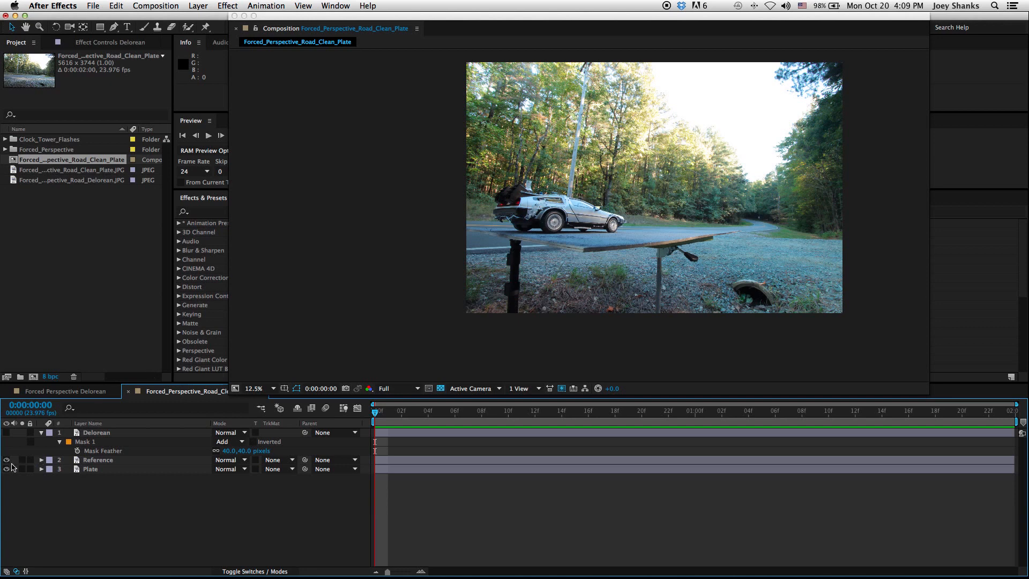
click(7, 433)
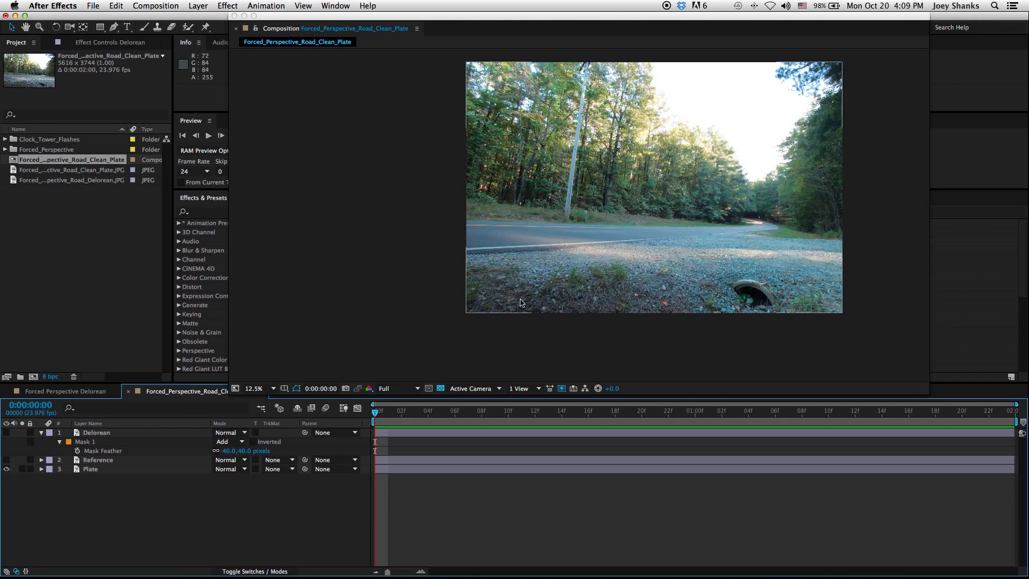
mouse_move(384, 336)
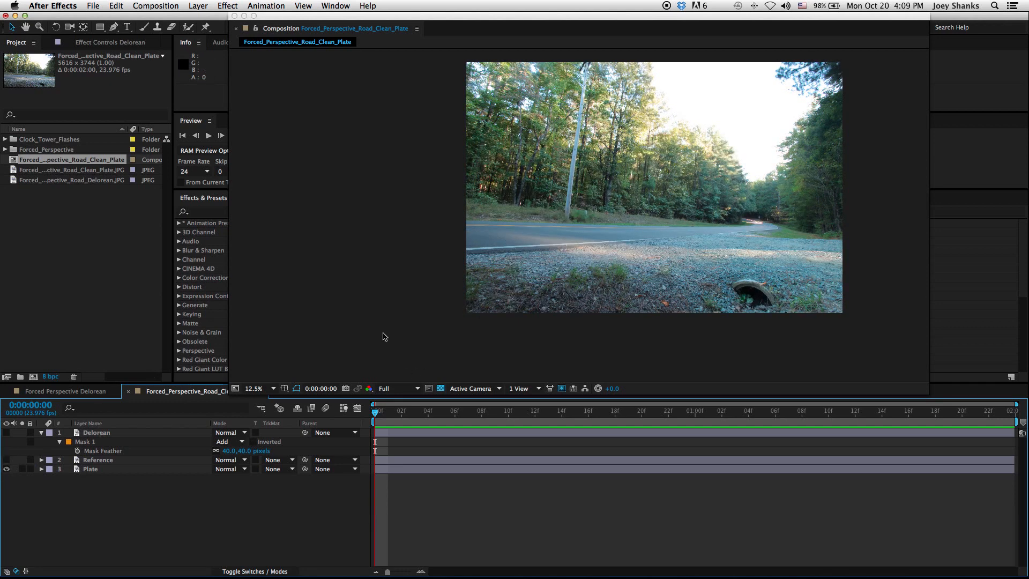
click(7, 433)
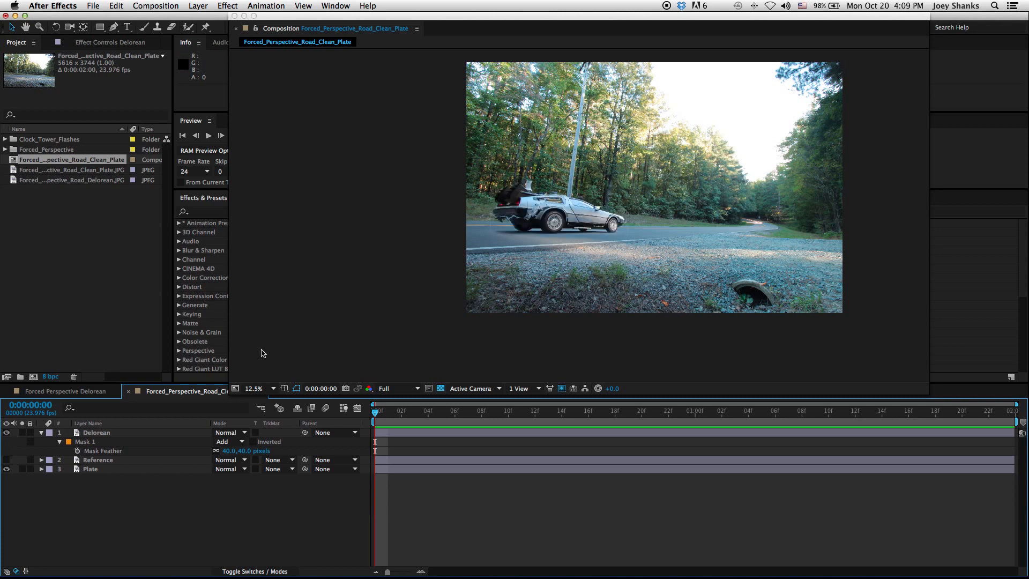
mouse_move(661, 234)
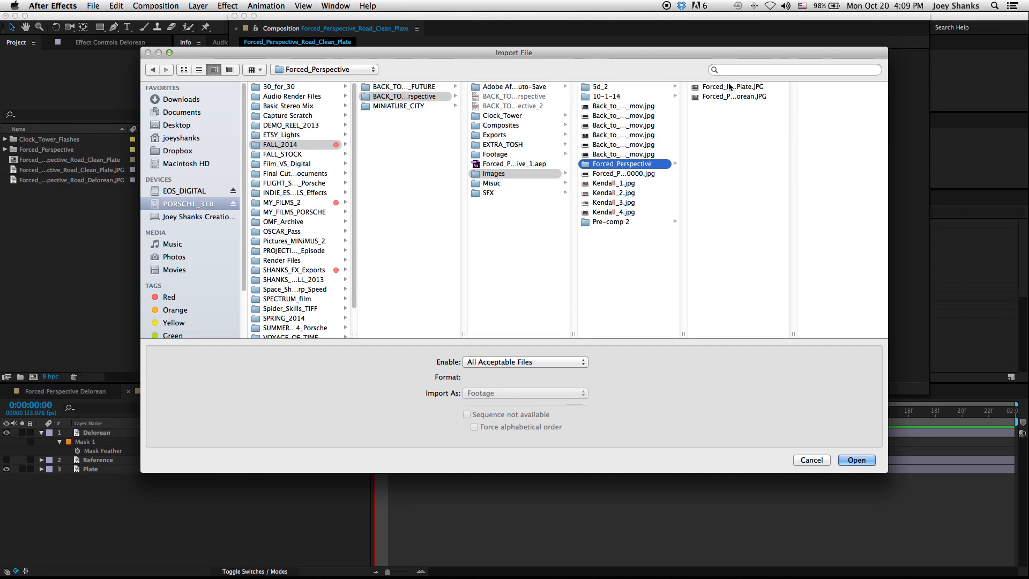
Step: Import the Clean_Plate and Delorean JPGs from the Forced_Perspective images folder
click(733, 85)
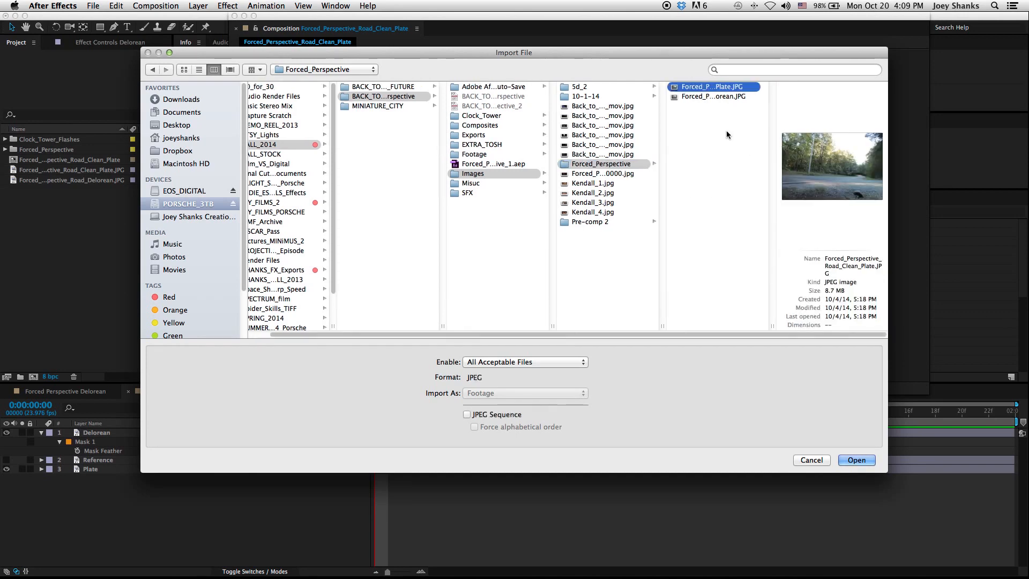
click(856, 460)
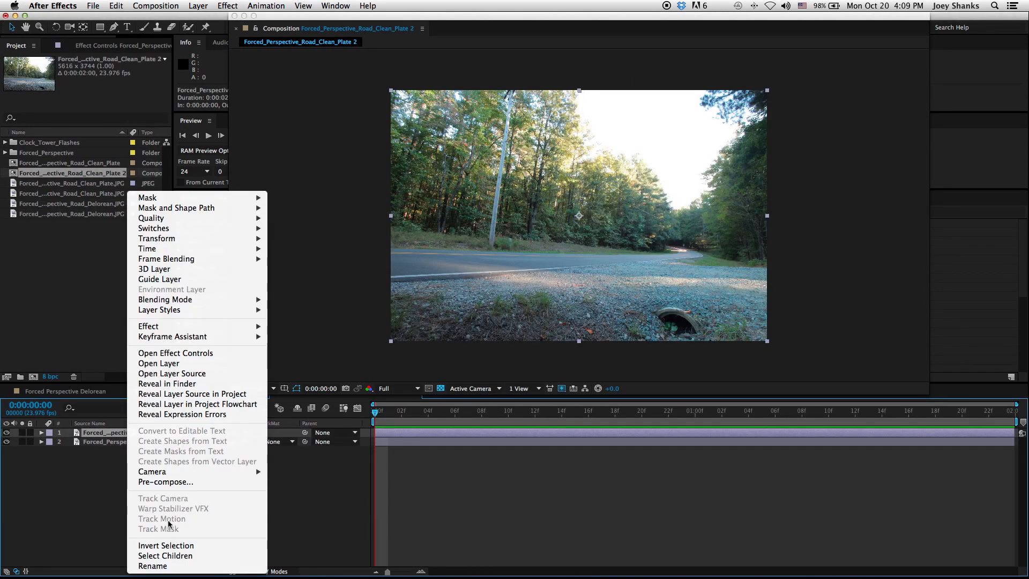
Step: Rename the road plate layer to Plate and the photo layer to Delorean
click(152, 566)
text(Plate)
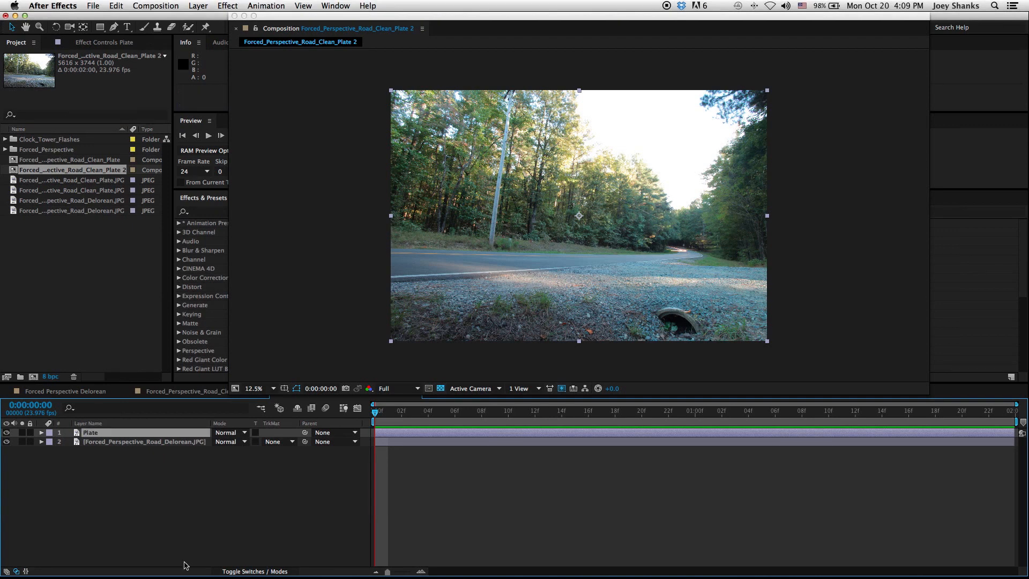
right_click(112, 441)
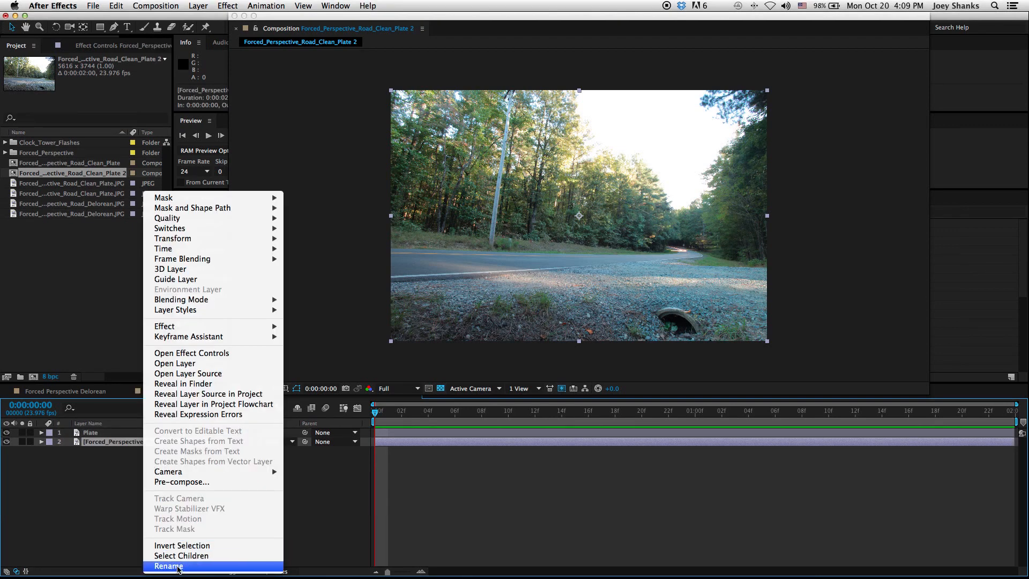
click(168, 567)
text(Delorean)
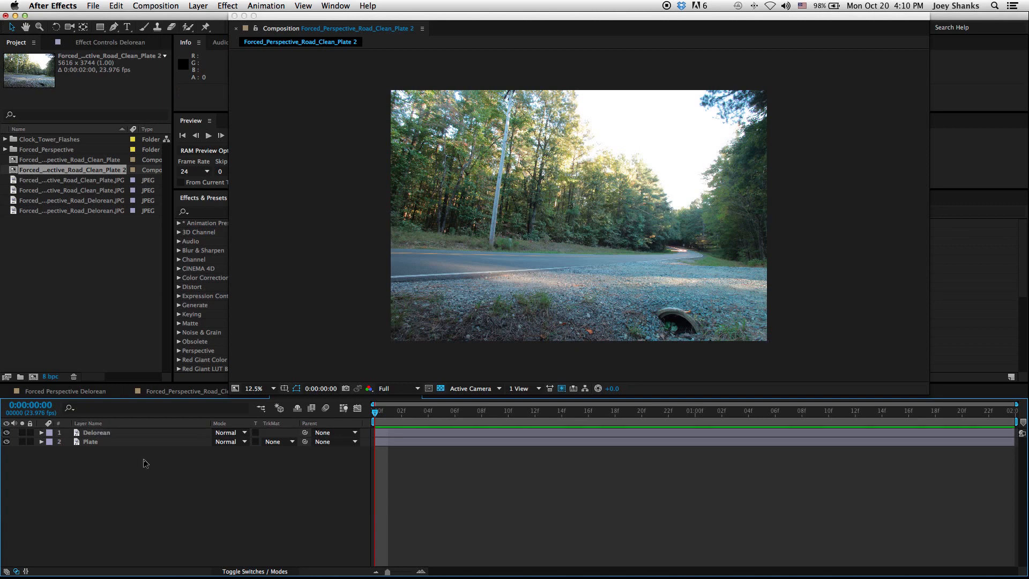
Step: Duplicate the Delorean layer, rename the lower copy Reference, and hide it
click(95, 432)
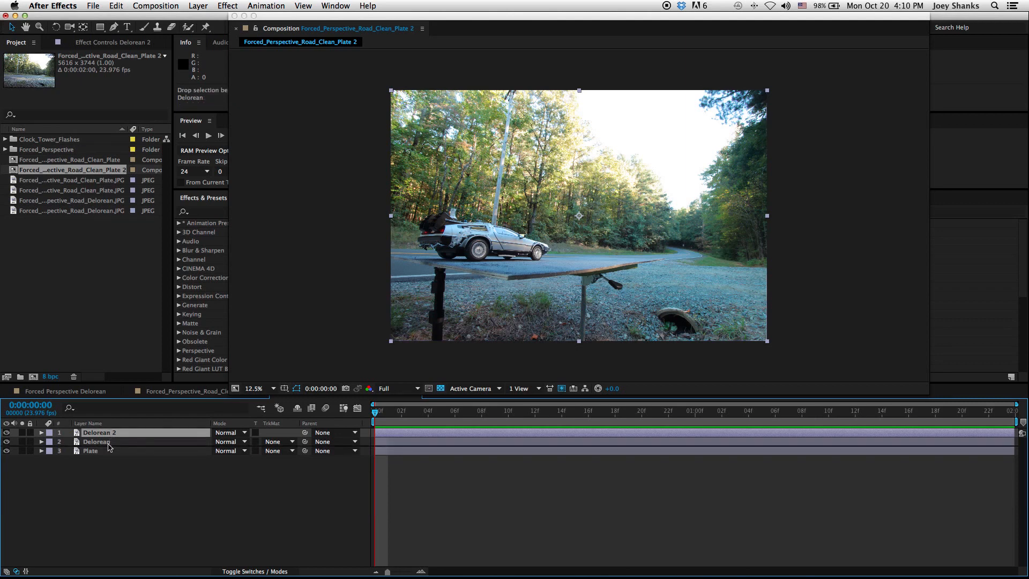
right_click(96, 441)
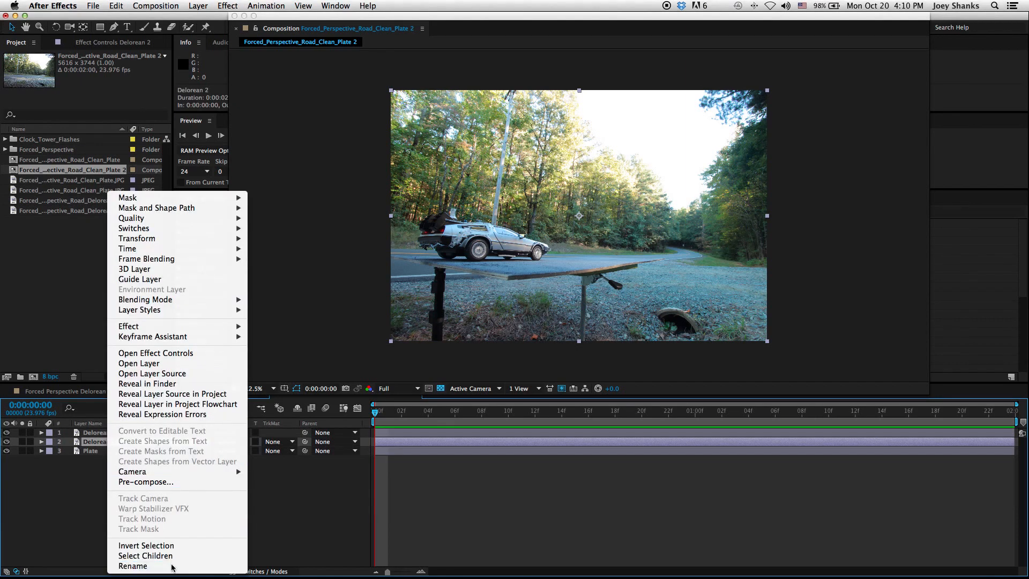
click(133, 566)
text(Reference)
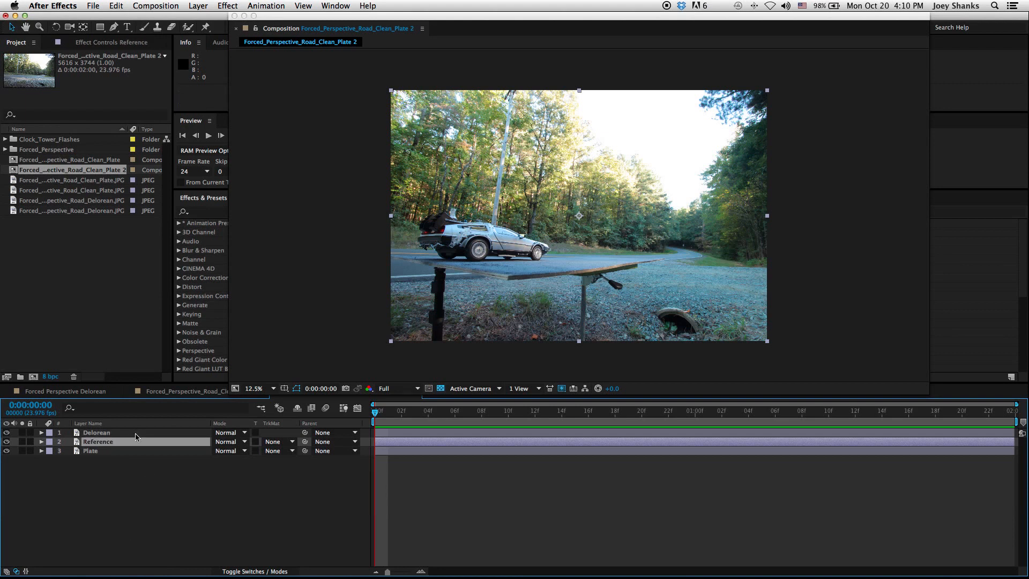
click(96, 432)
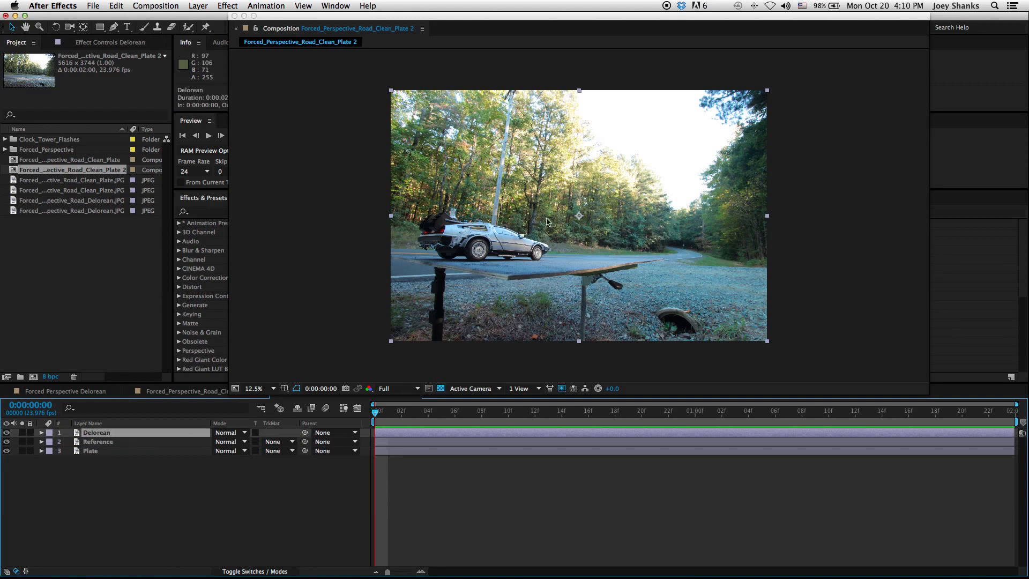
click(6, 441)
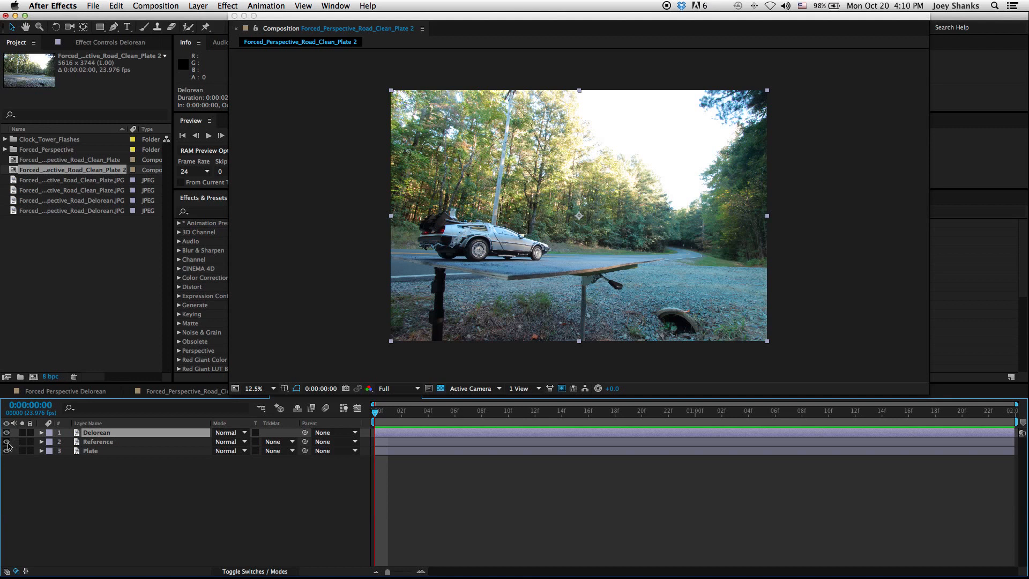
click(97, 441)
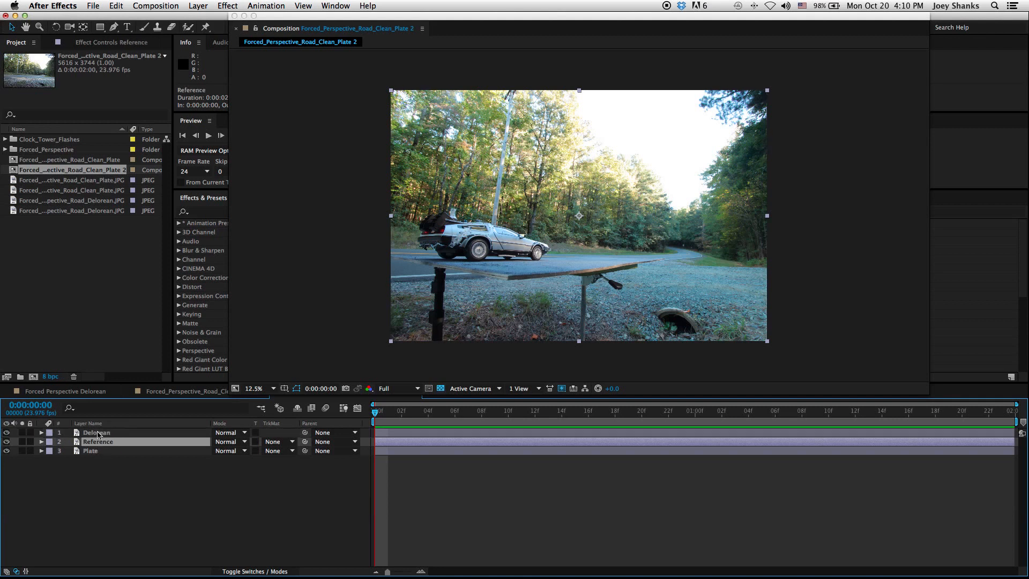
click(7, 441)
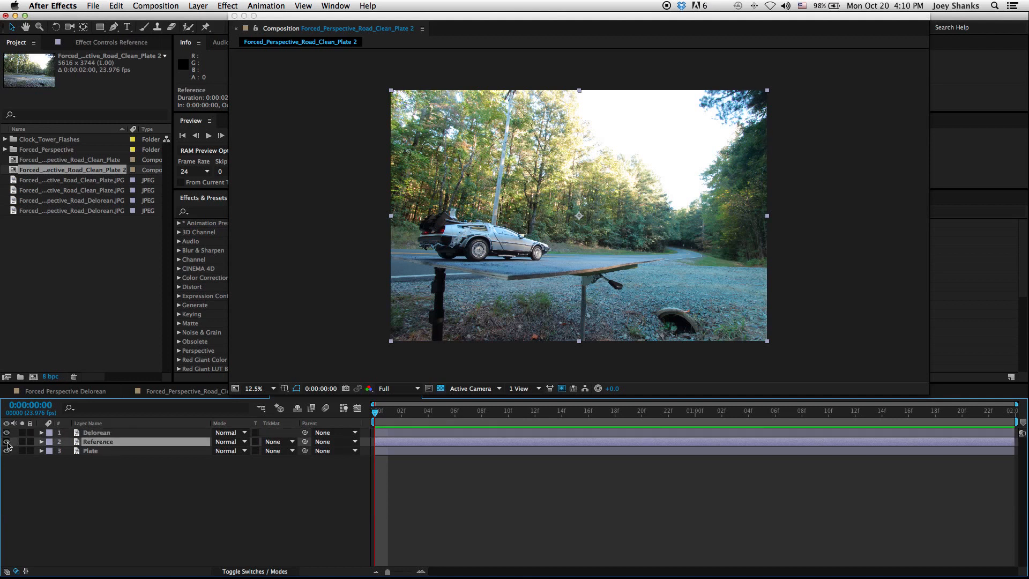
click(7, 442)
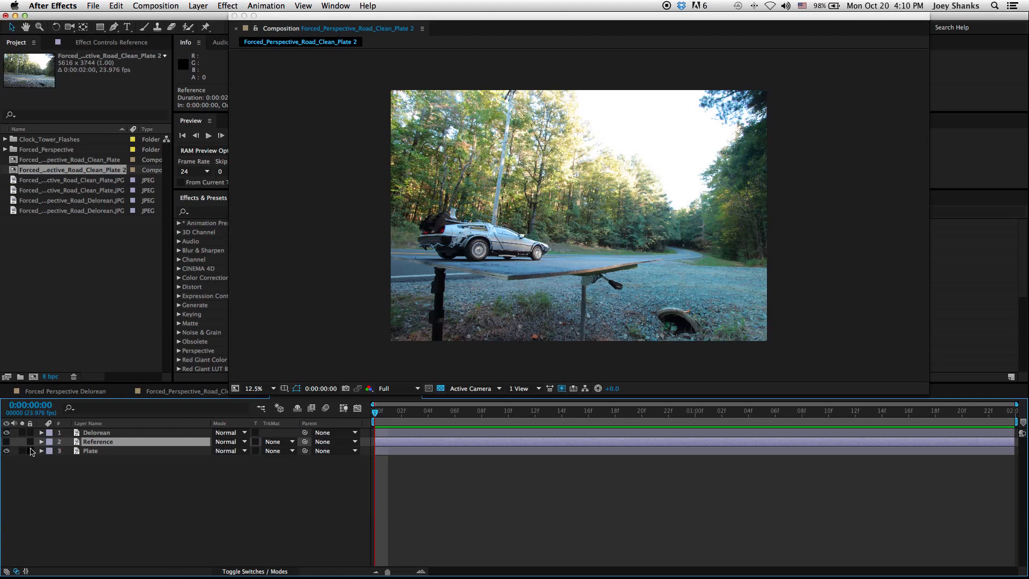
Step: Start Mask 1 on the Delorean layer along the road under the front wheel
click(97, 432)
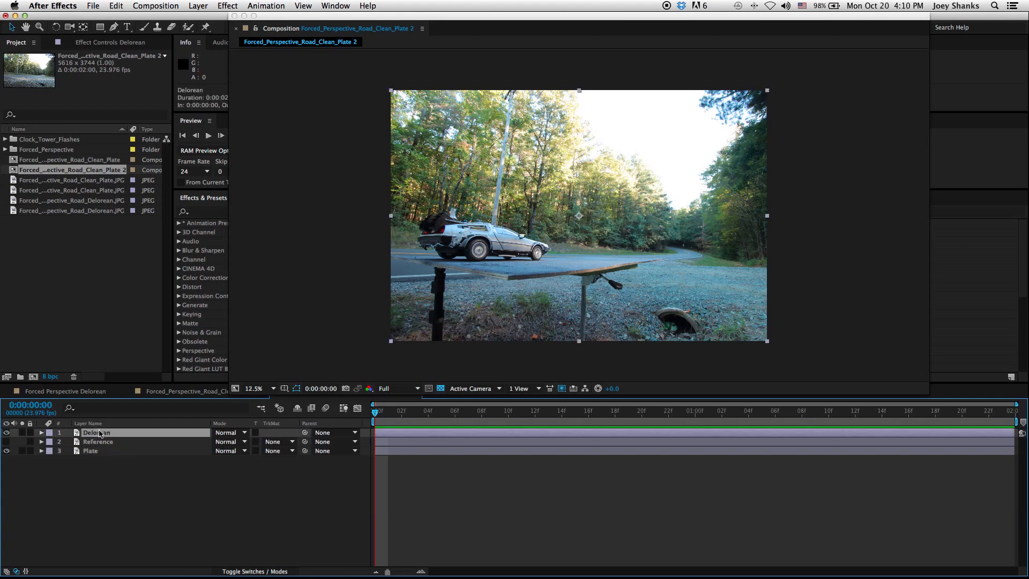
mouse_move(449, 273)
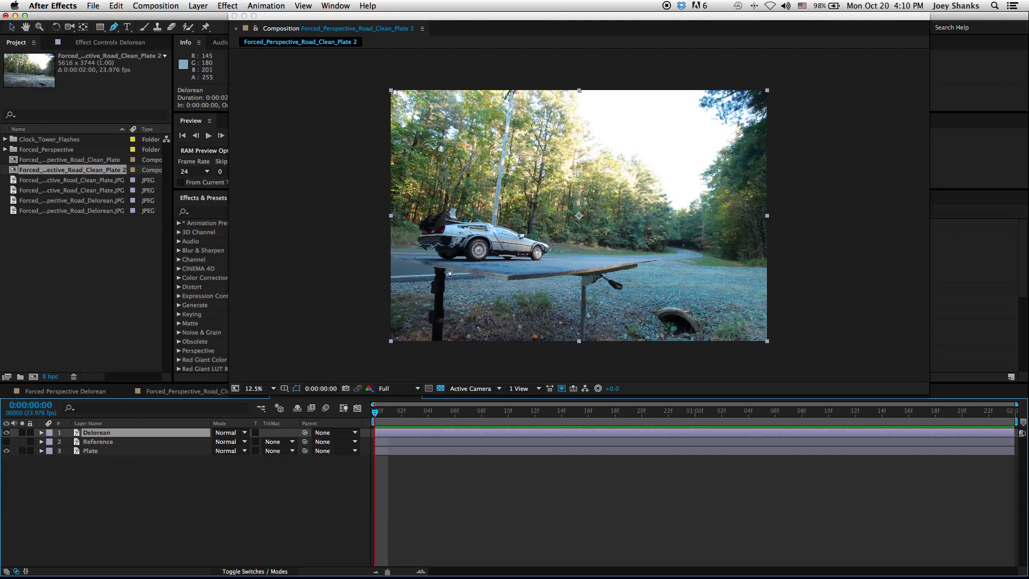
mouse_move(472, 263)
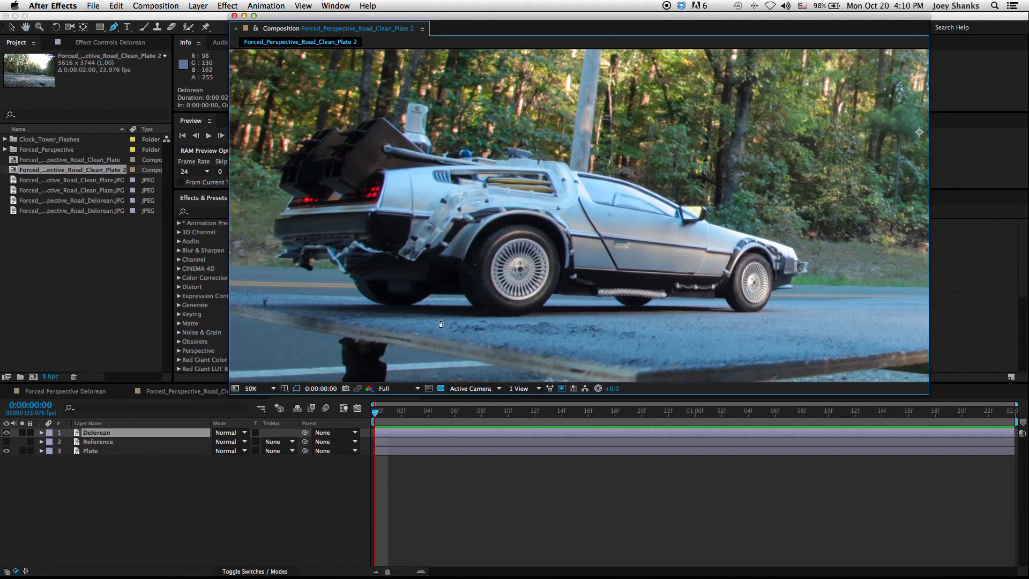
mouse_move(350, 321)
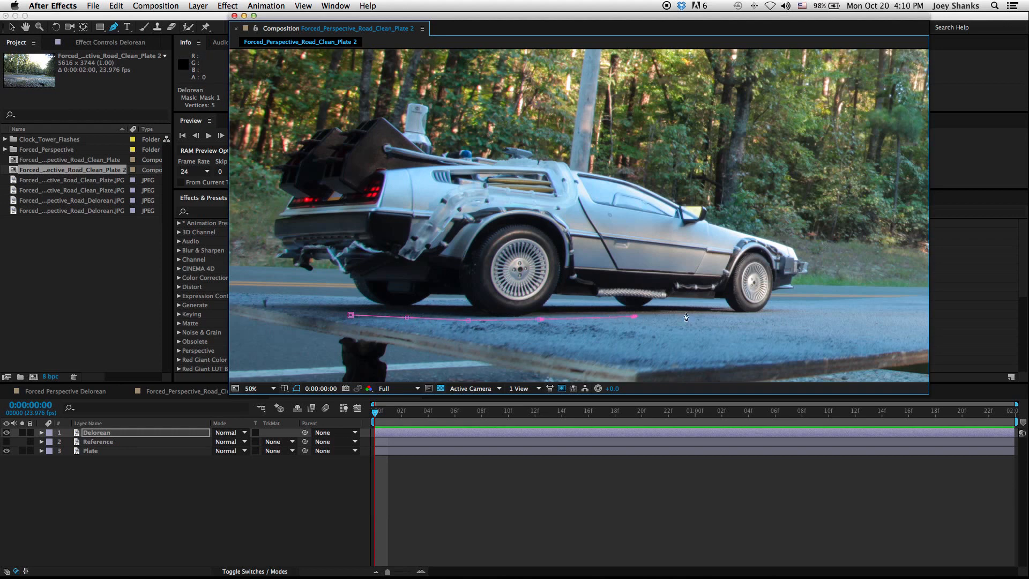
click(762, 319)
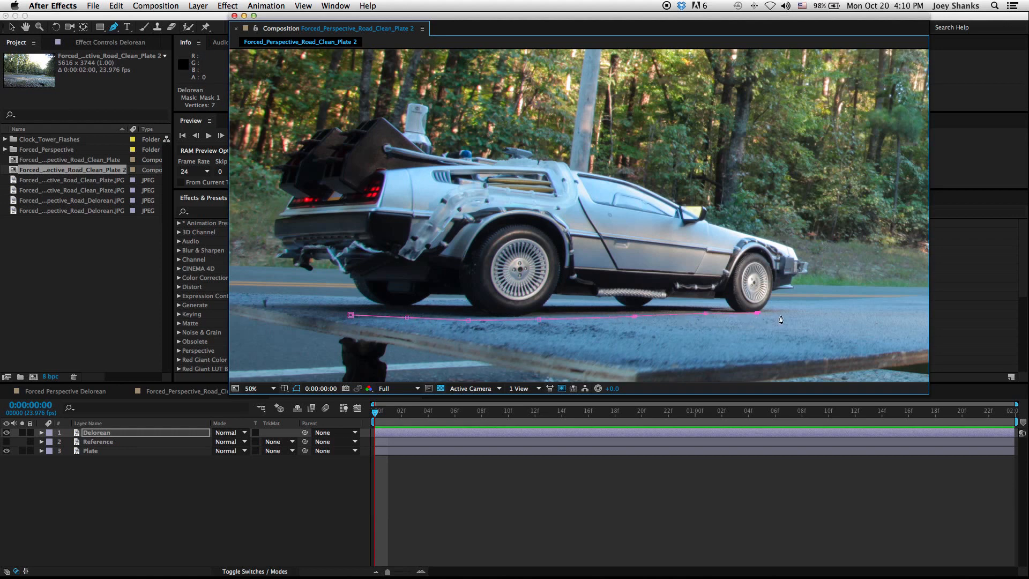
click(251, 389)
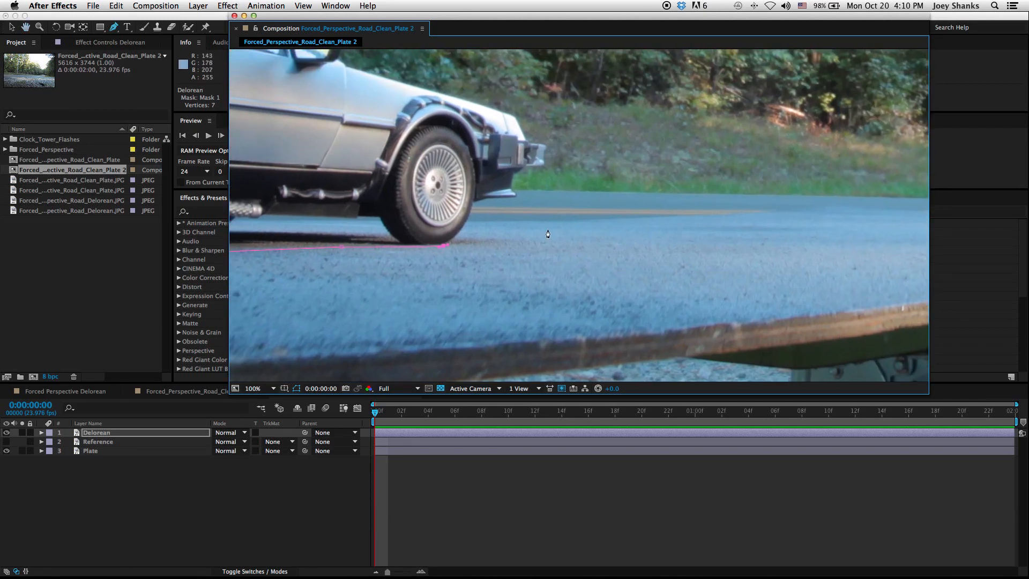
click(500, 242)
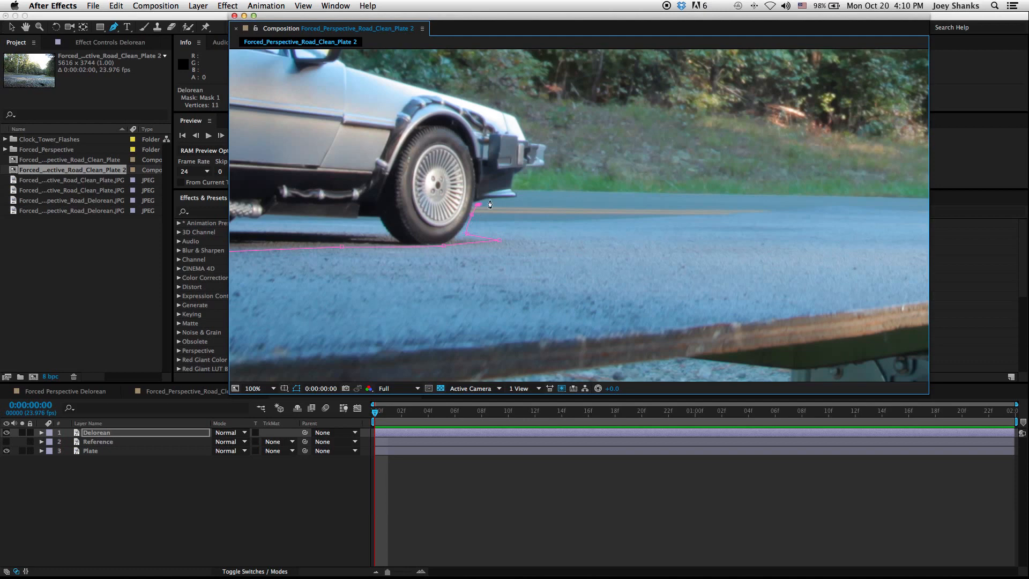
Step: Trace the mask up the front bumper, along hood, mirror and roof to the rear equipment
click(550, 143)
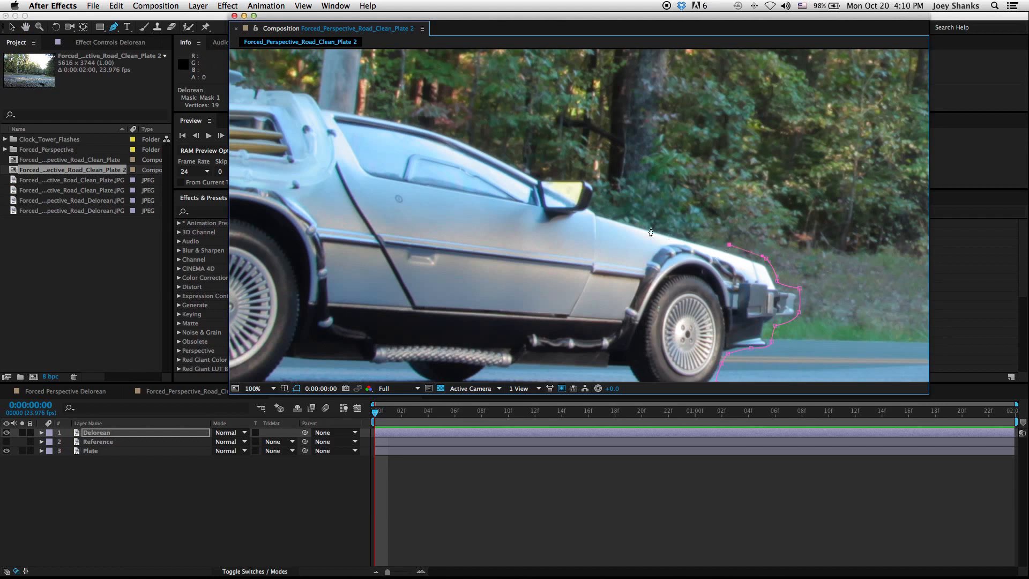
click(600, 209)
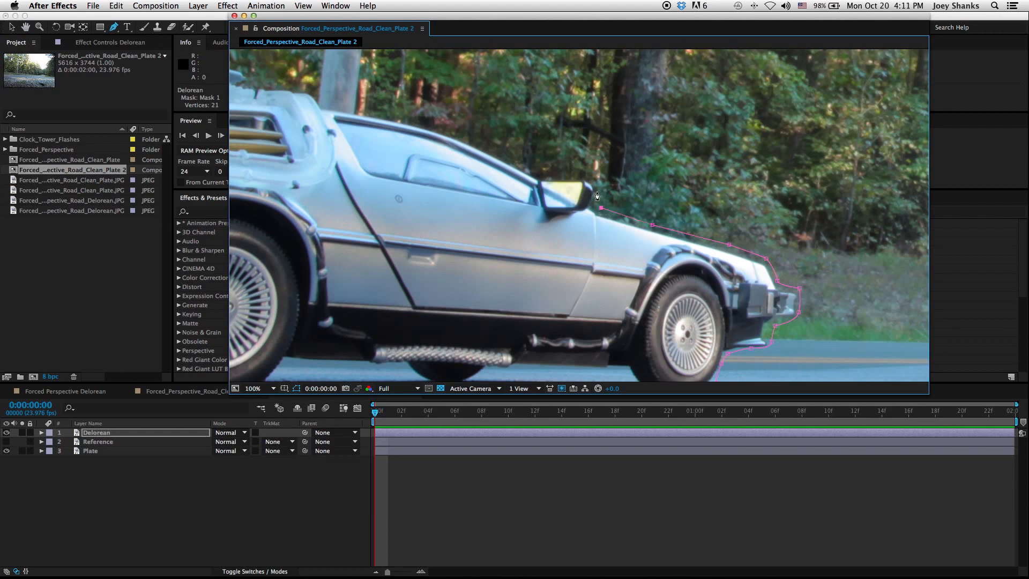
click(562, 176)
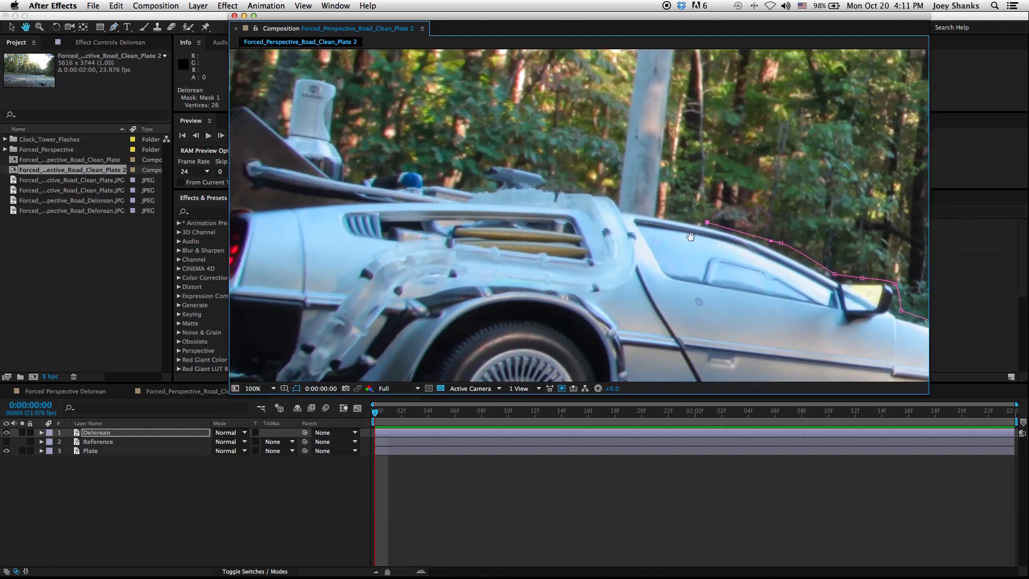
click(611, 194)
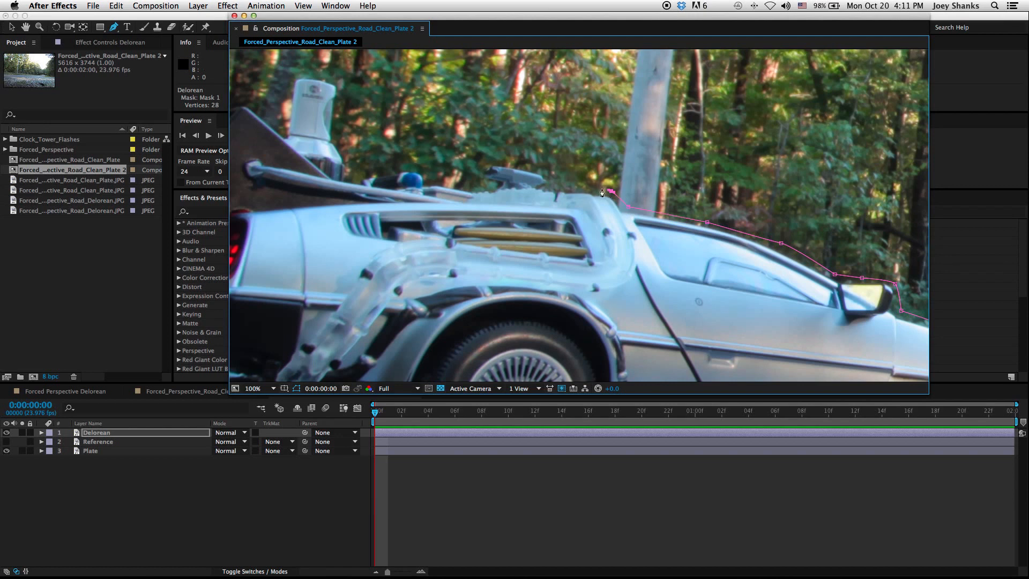
click(538, 172)
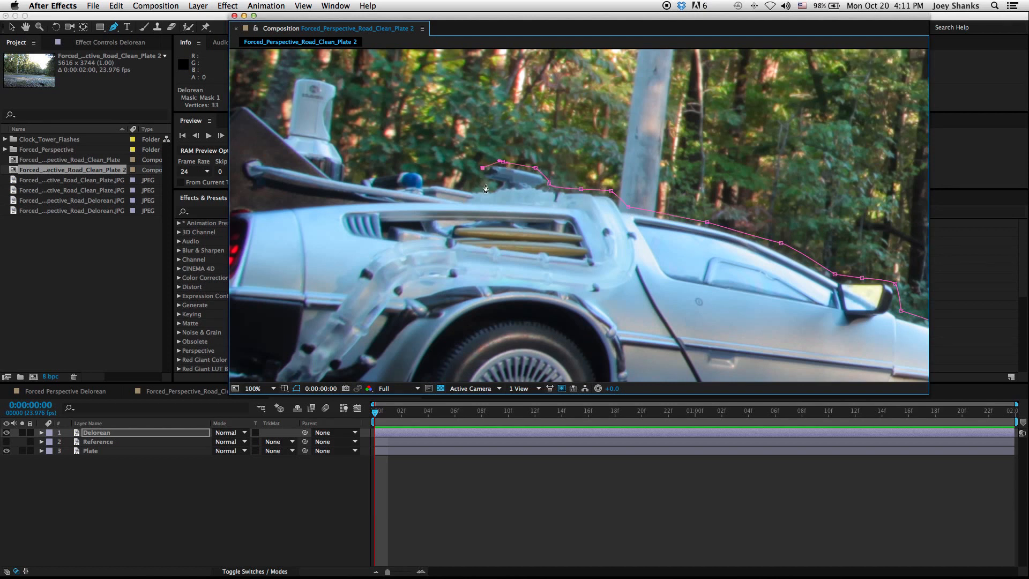
click(417, 178)
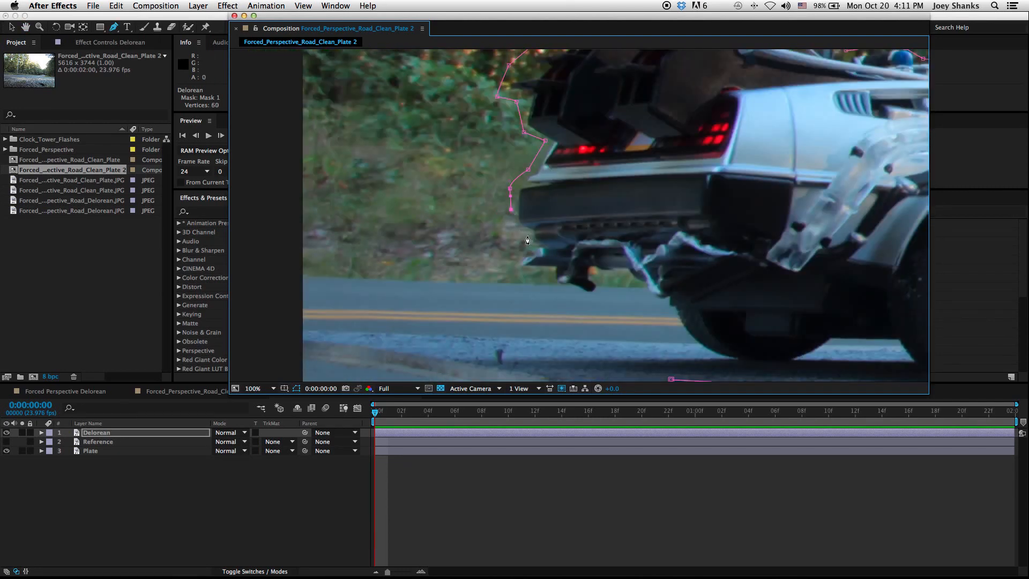
Step: Outline the exhaust, bumper and rear tyre, then close Mask 1 along the shadow
click(527, 263)
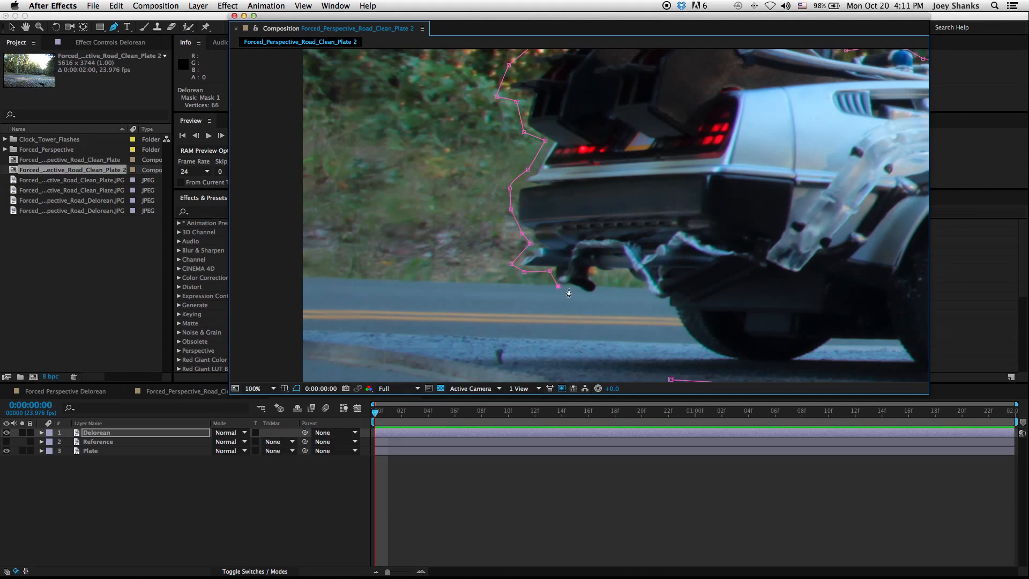
click(568, 293)
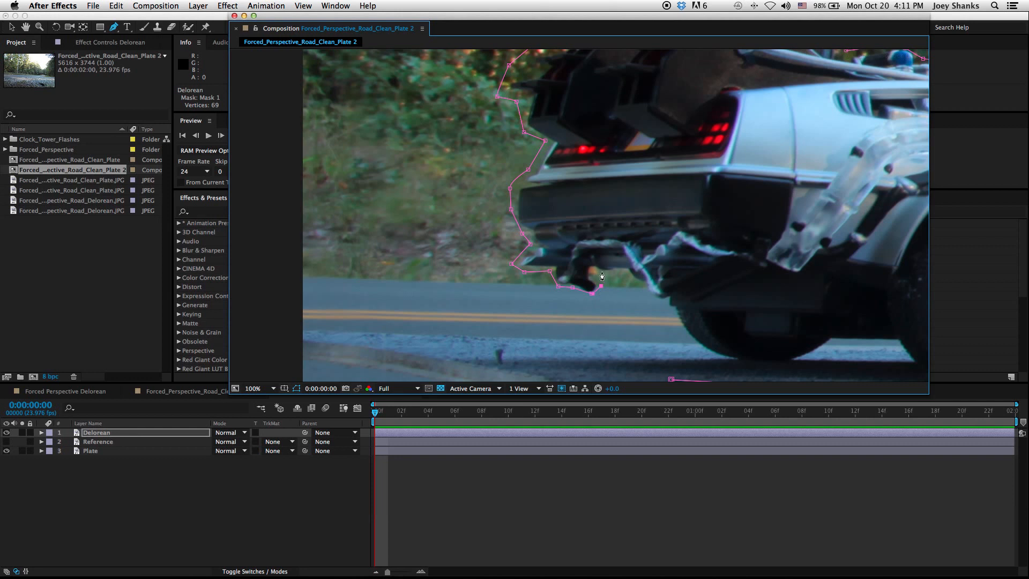
click(642, 284)
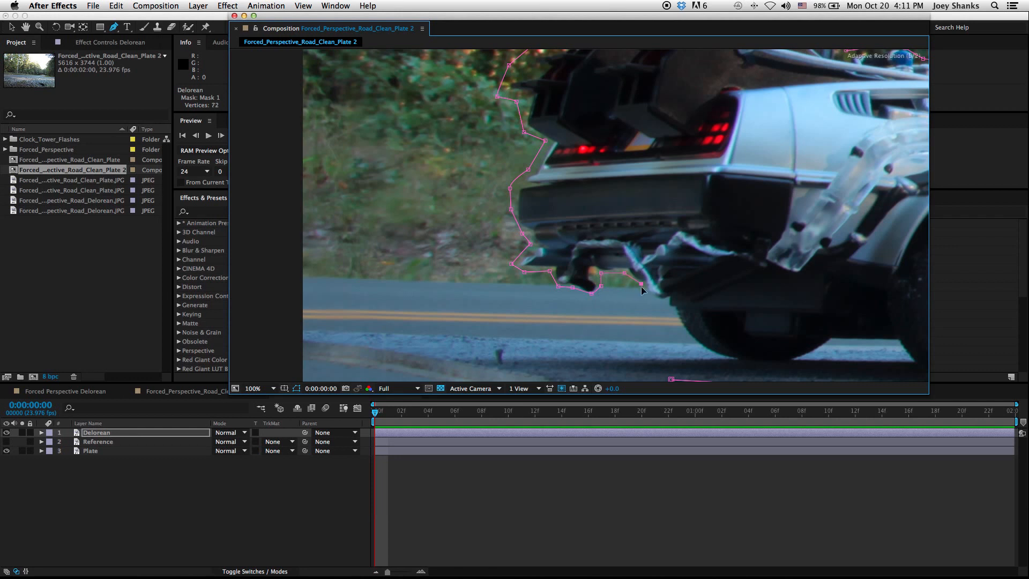
click(649, 291)
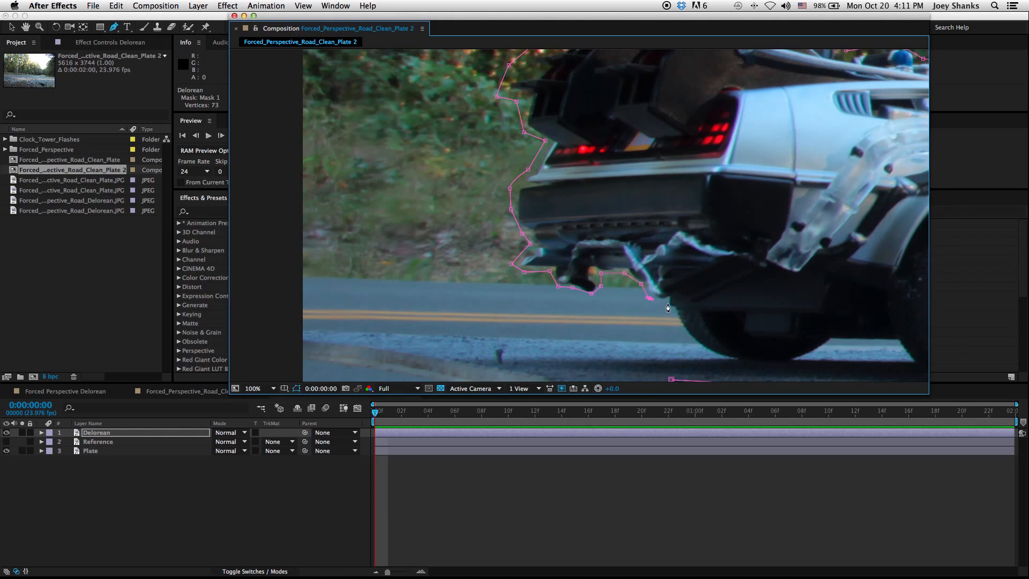
click(667, 307)
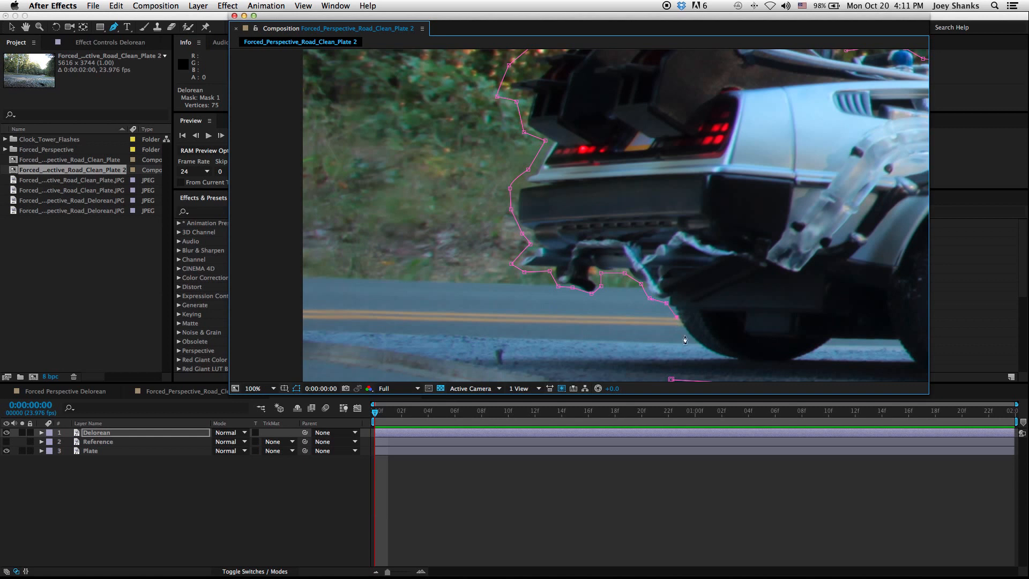
mouse_move(692, 353)
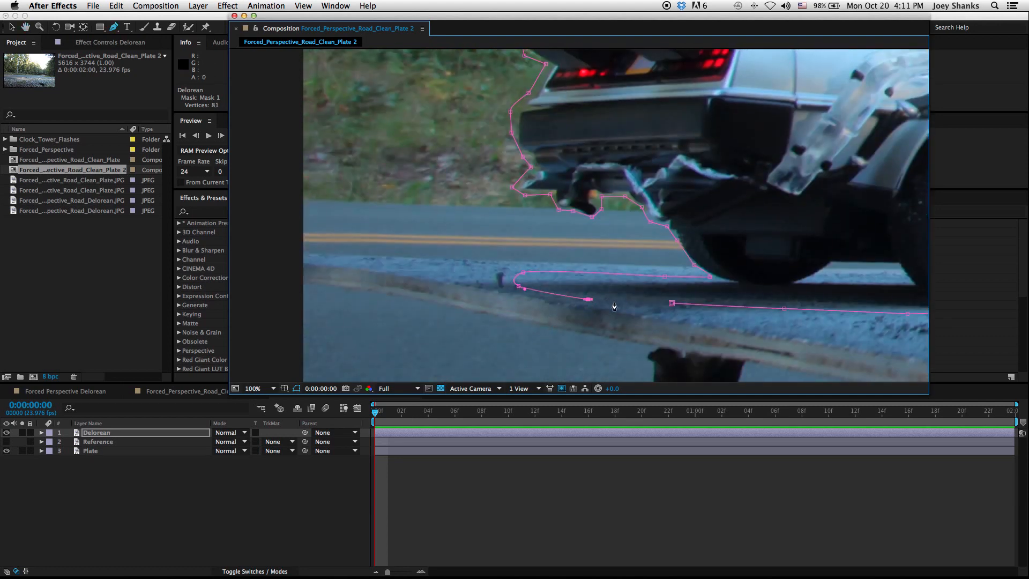
click(570, 281)
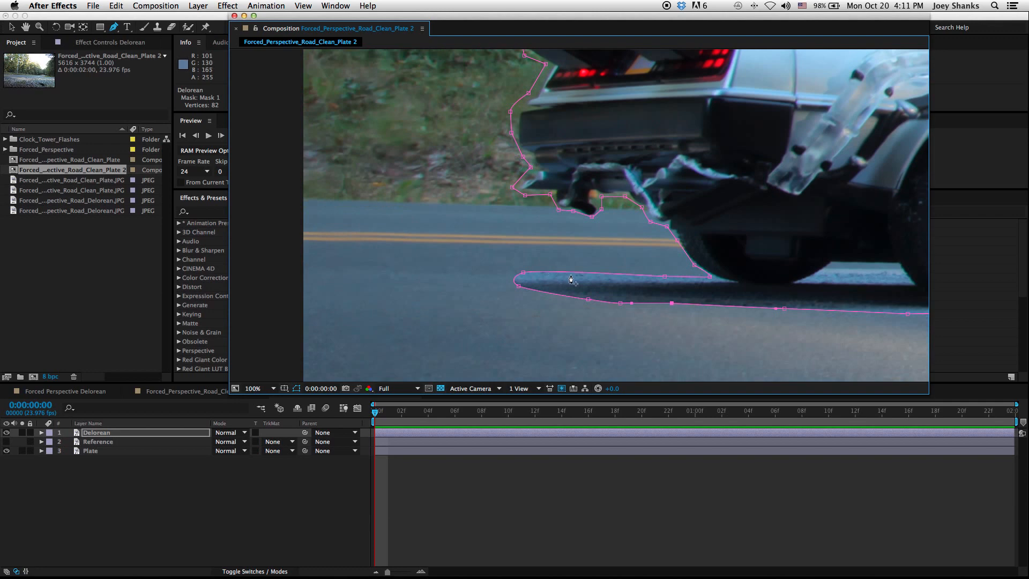
click(251, 388)
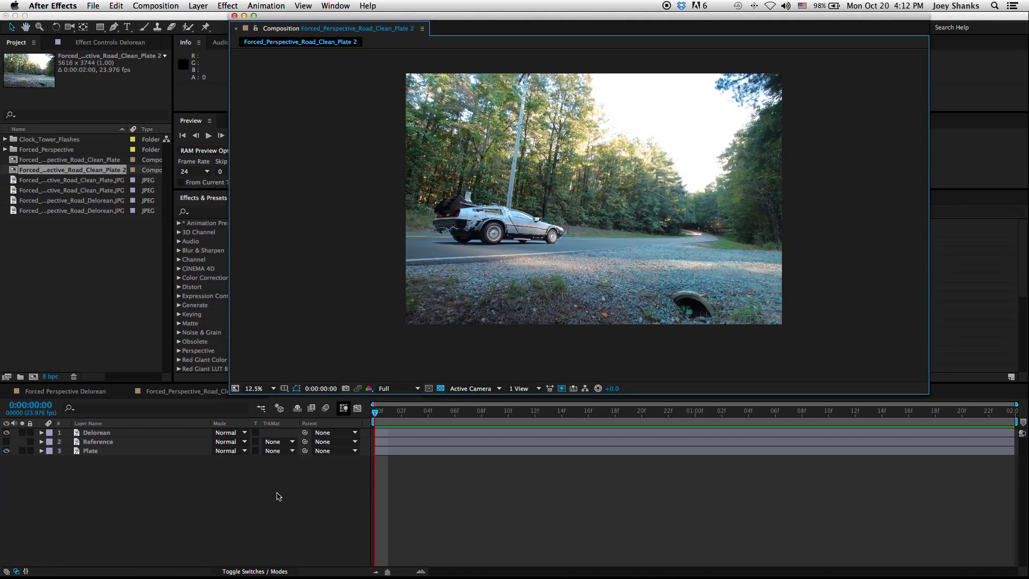
click(97, 433)
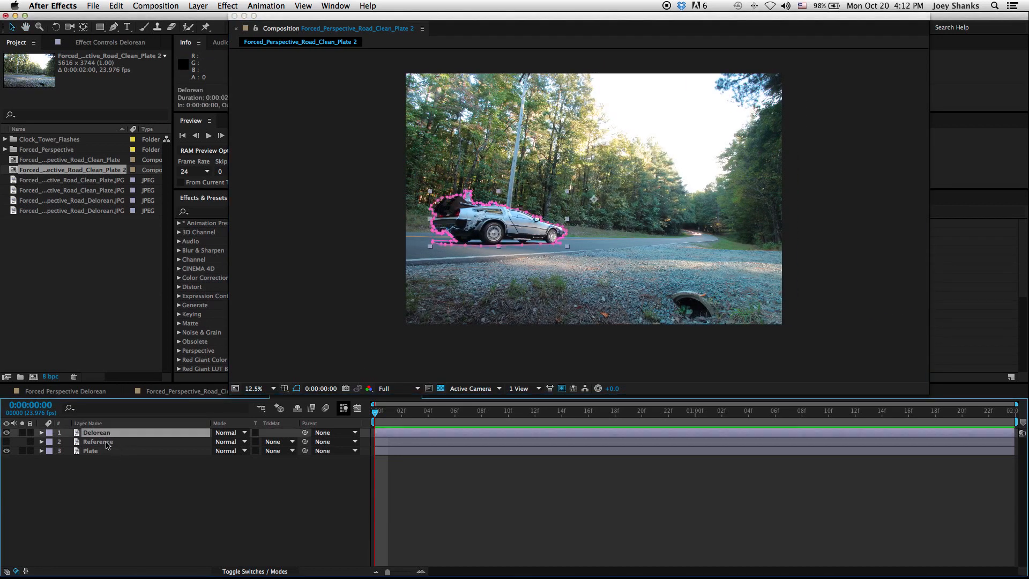
click(99, 441)
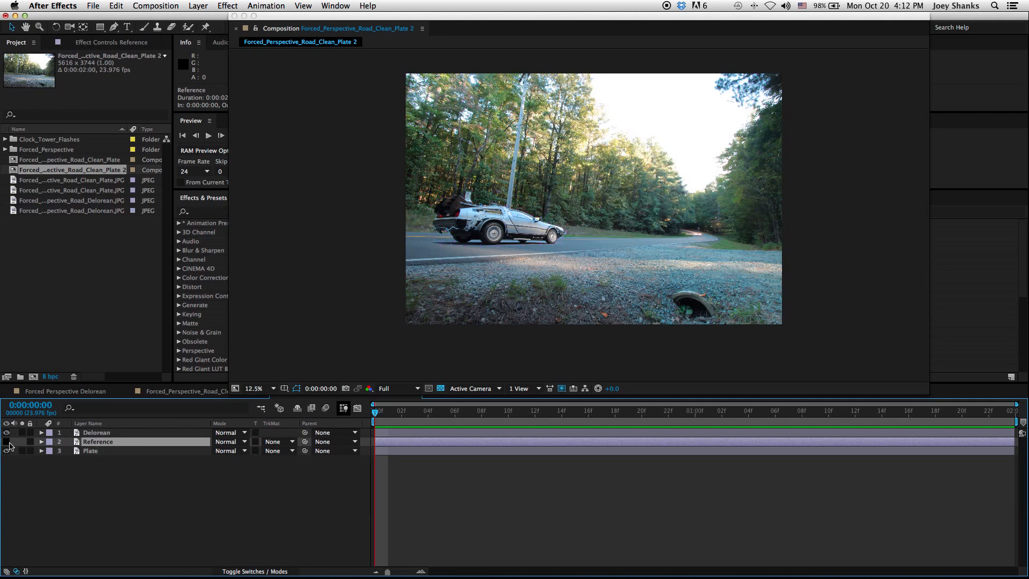
click(7, 441)
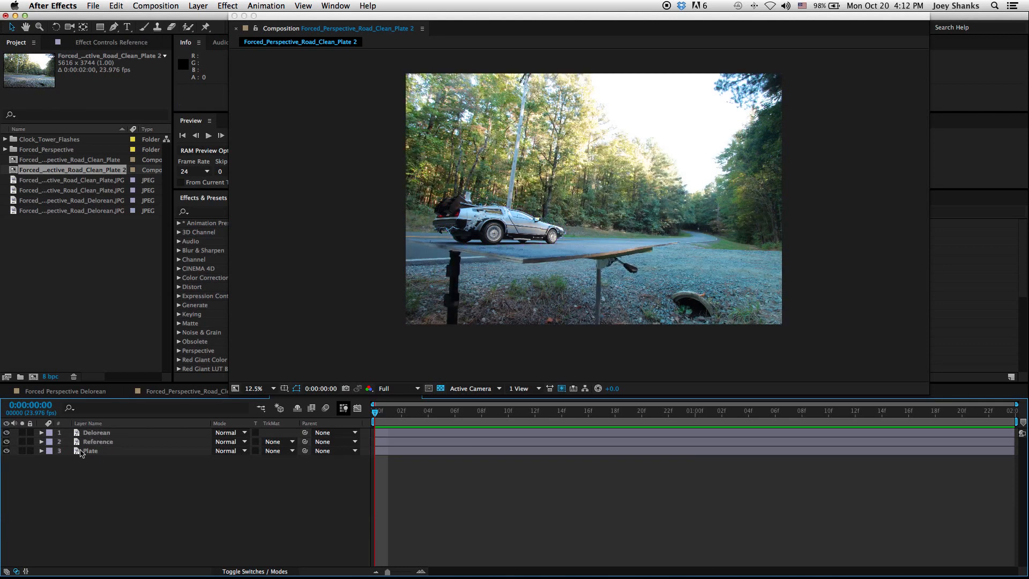
click(7, 451)
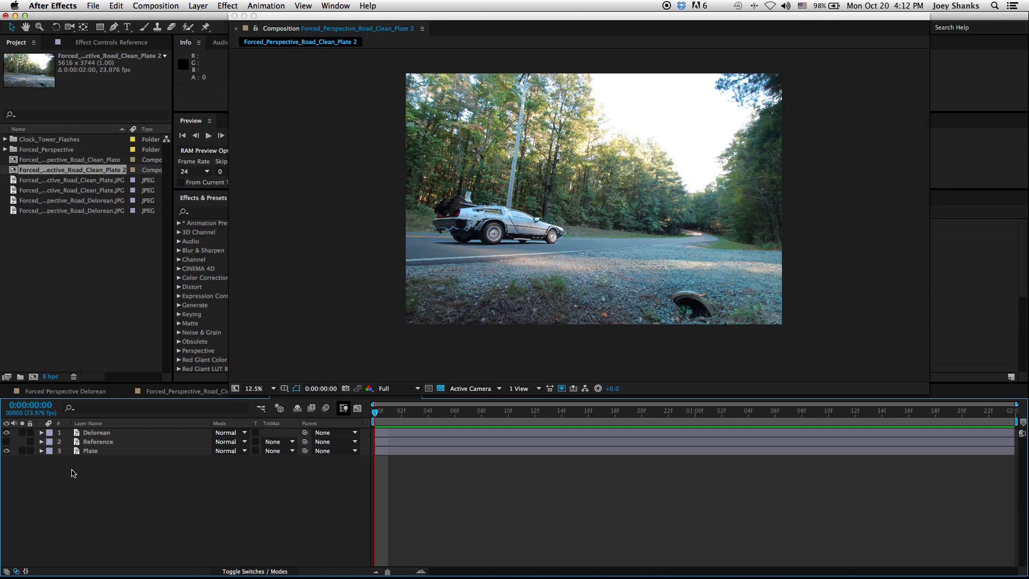
click(96, 432)
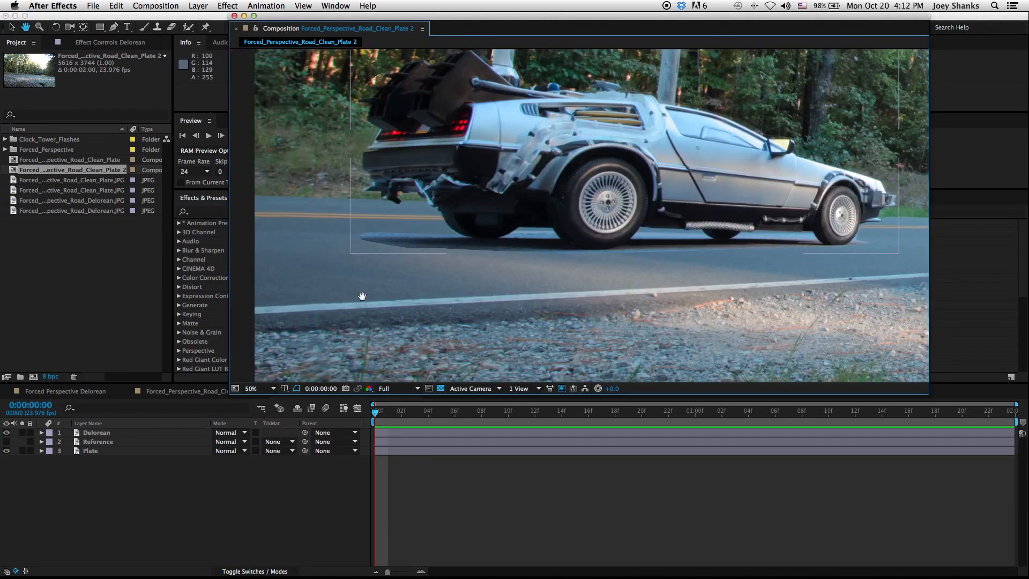
Step: Set Mask 1 feather on the Delorean layer to 40,40 pixels and zoom the viewer to 25%
click(41, 433)
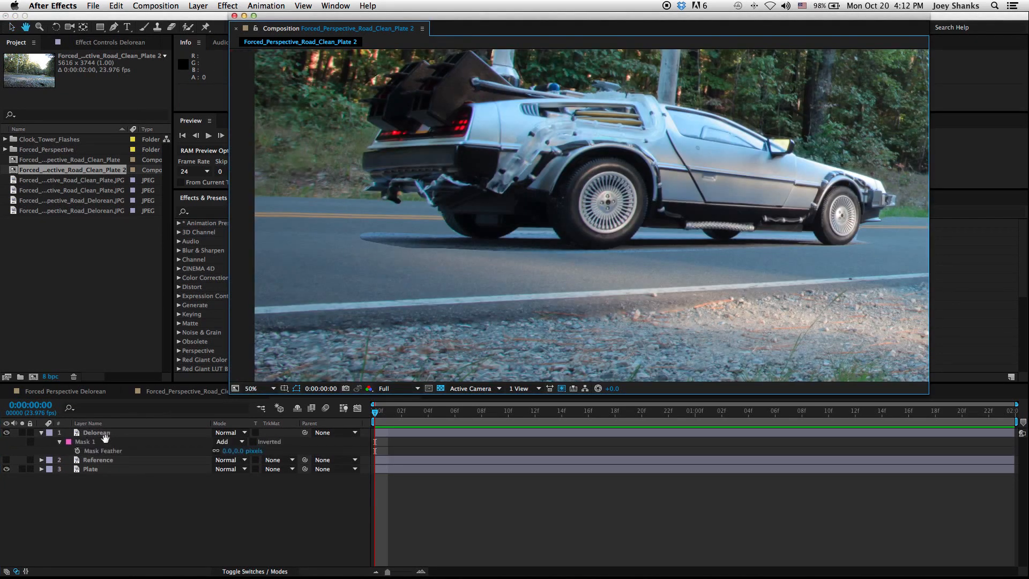
click(95, 433)
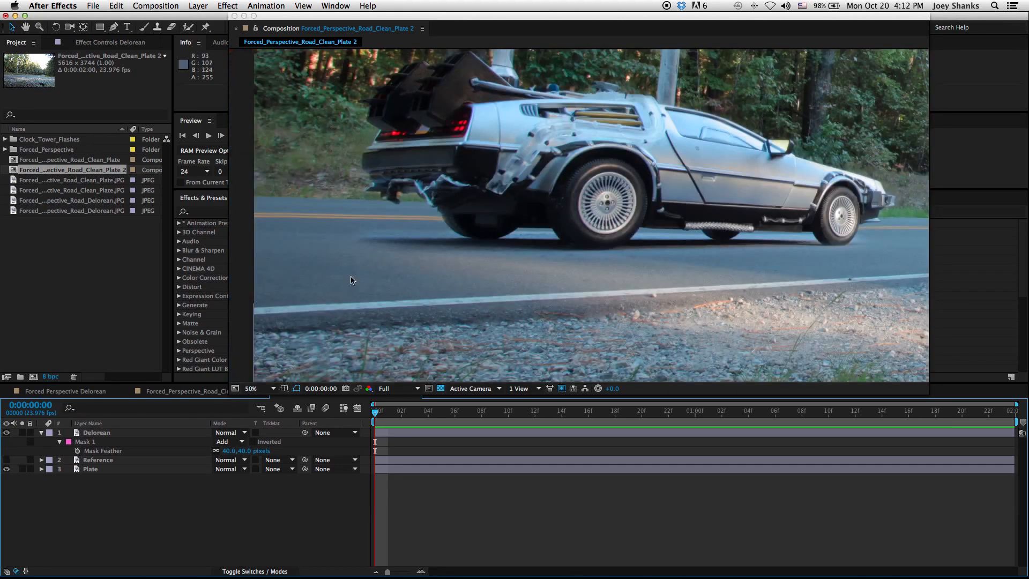
click(251, 388)
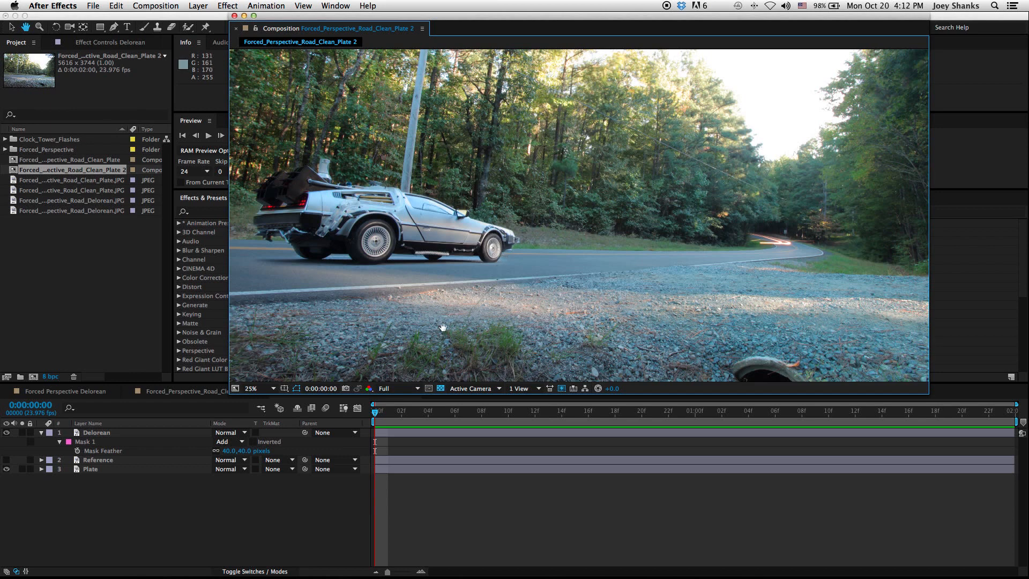
click(250, 388)
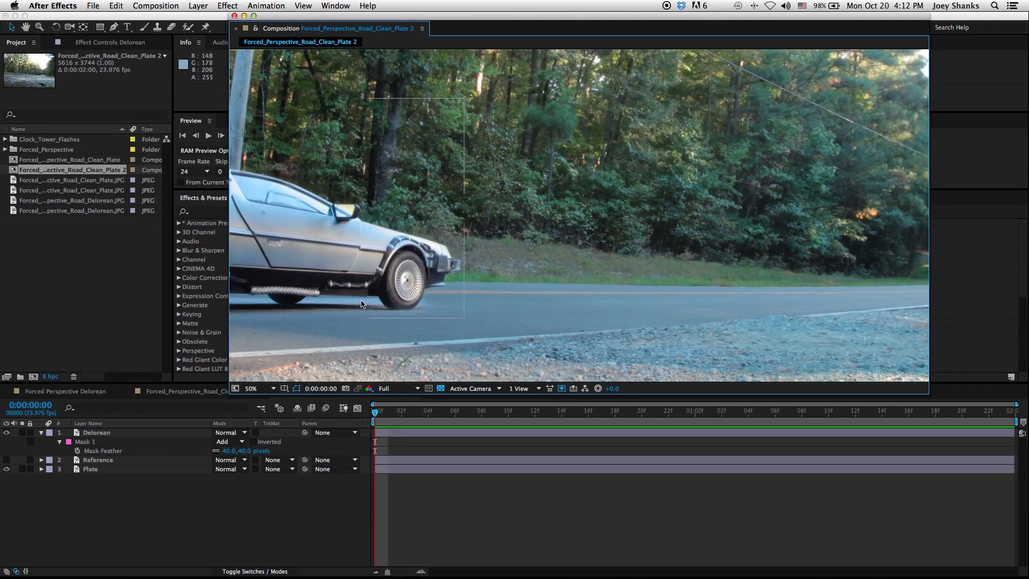
click(251, 388)
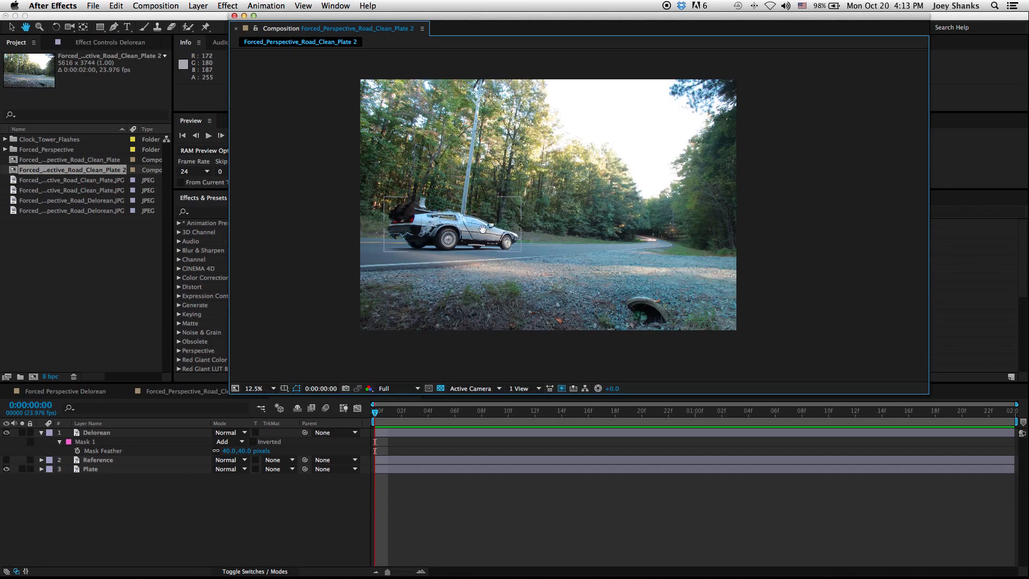
click(177, 502)
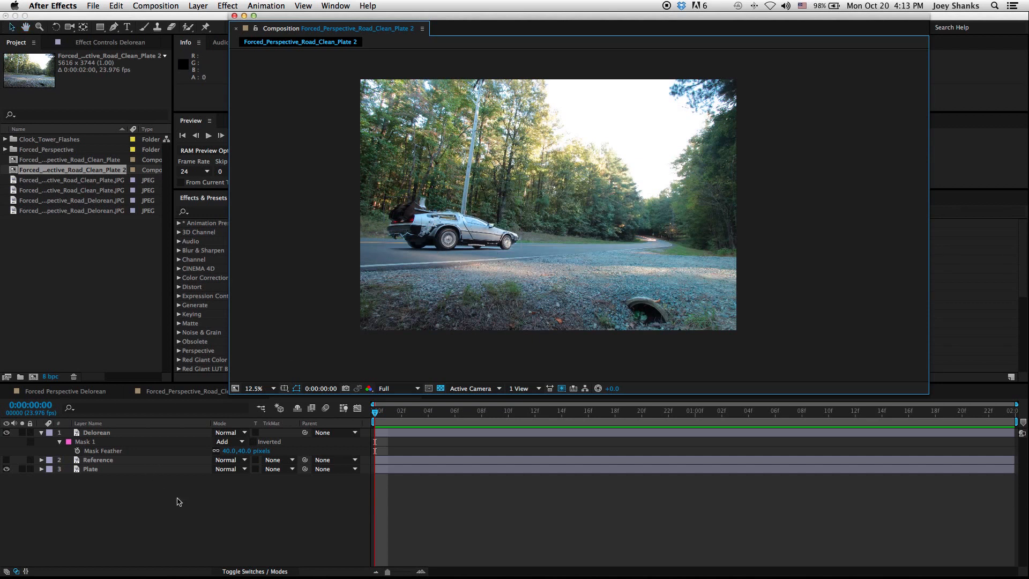
mouse_move(429, 275)
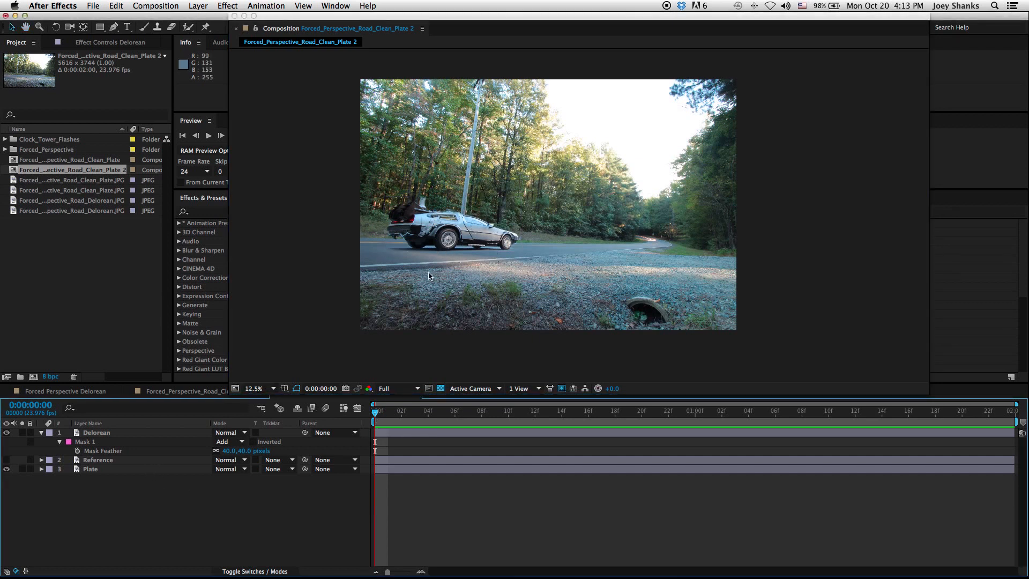
click(97, 433)
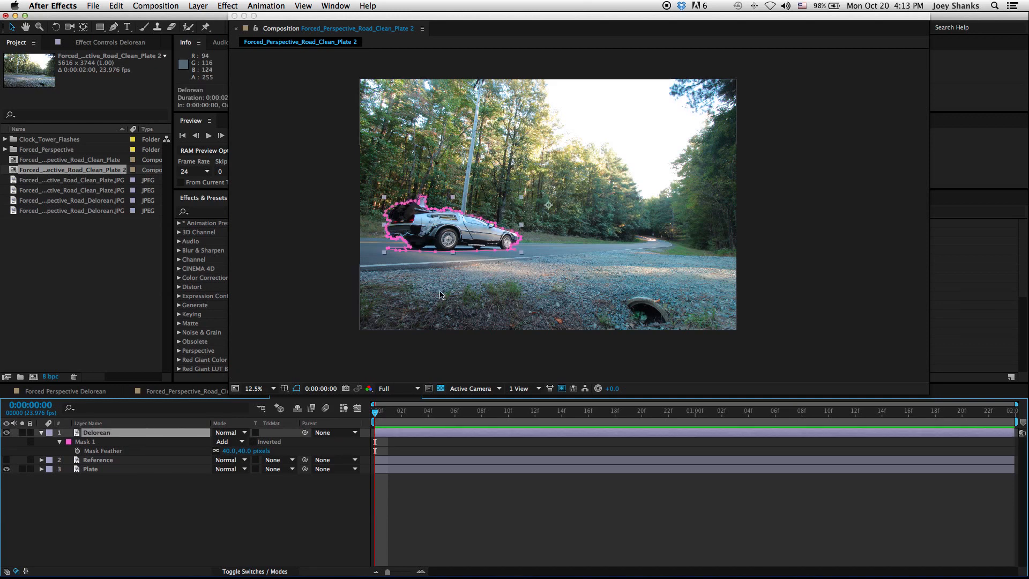
click(251, 389)
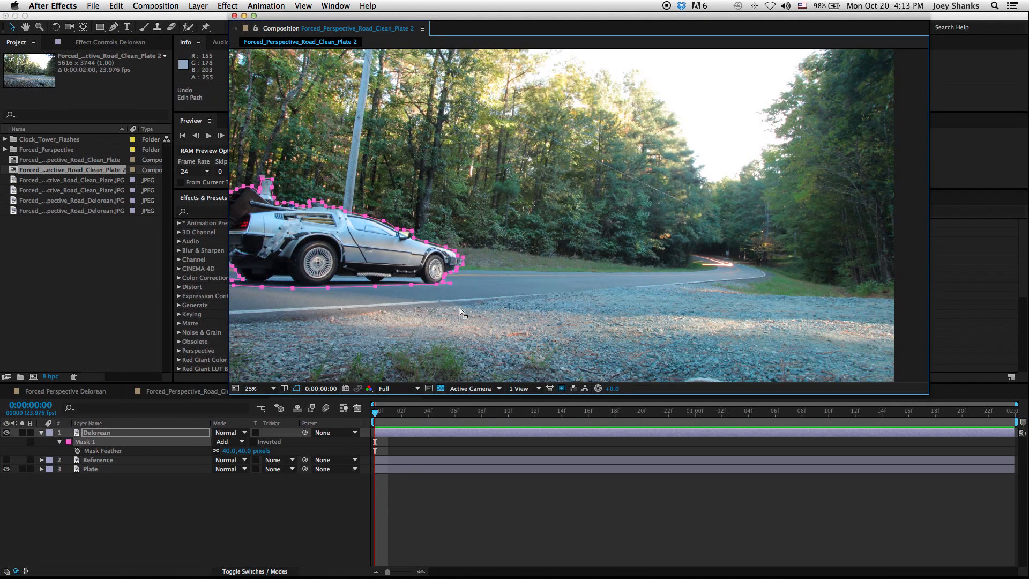
click(251, 389)
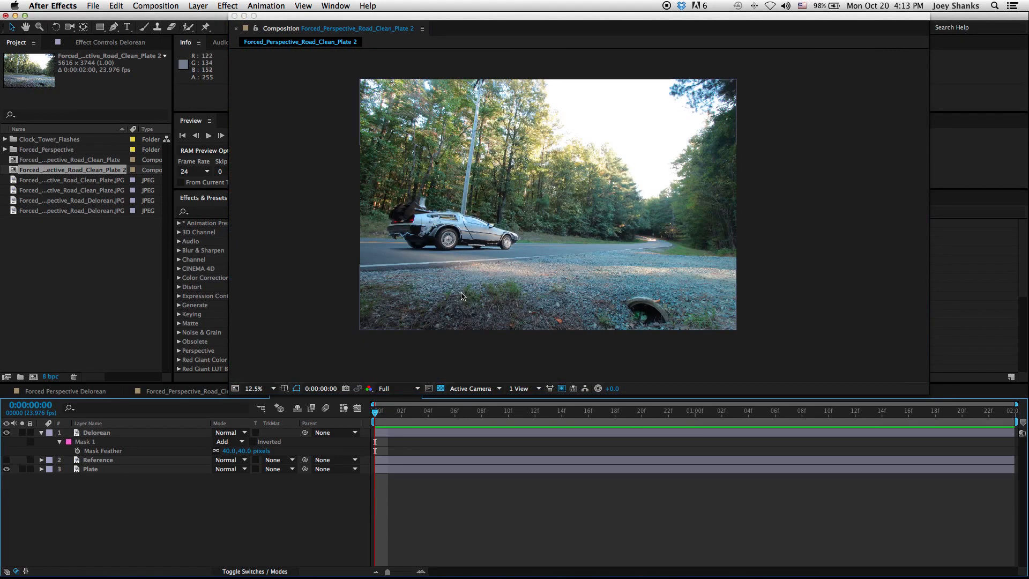
mouse_move(283, 241)
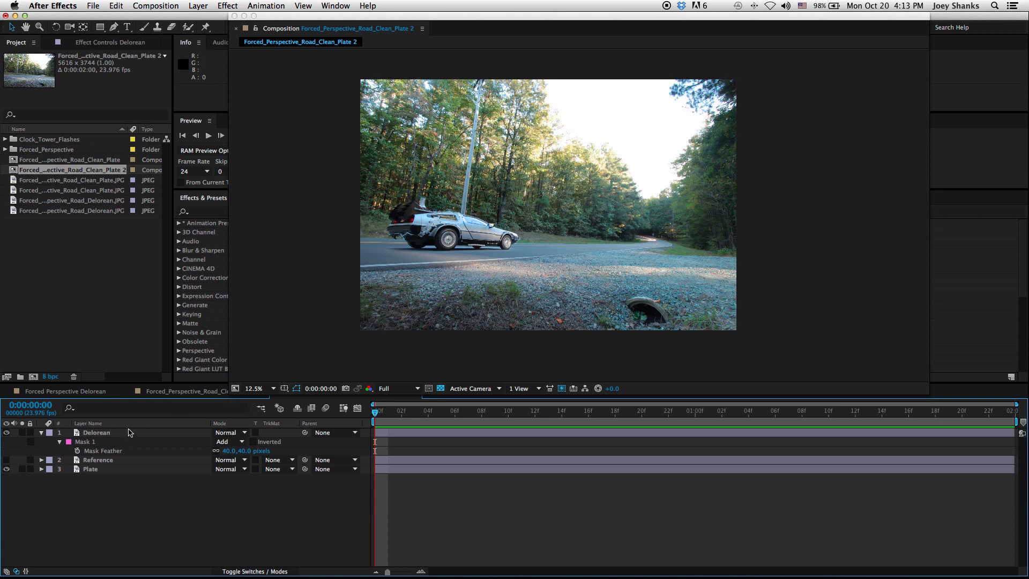
click(96, 432)
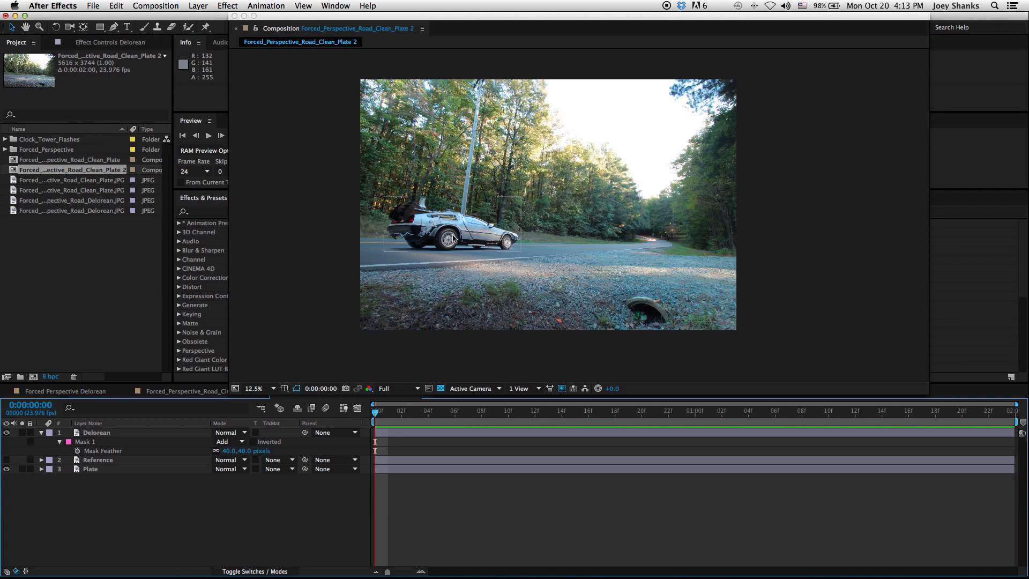
mouse_move(435, 237)
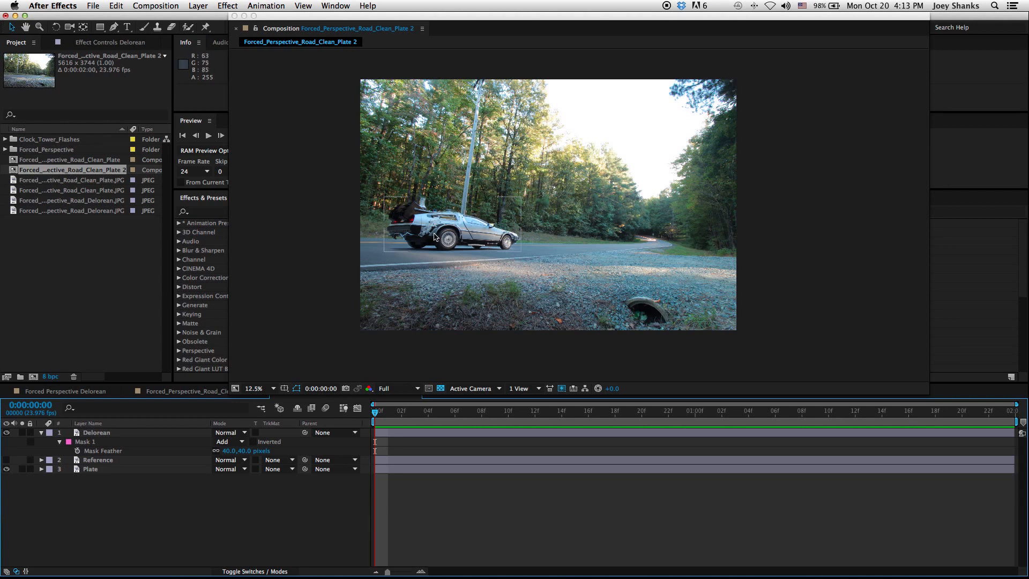